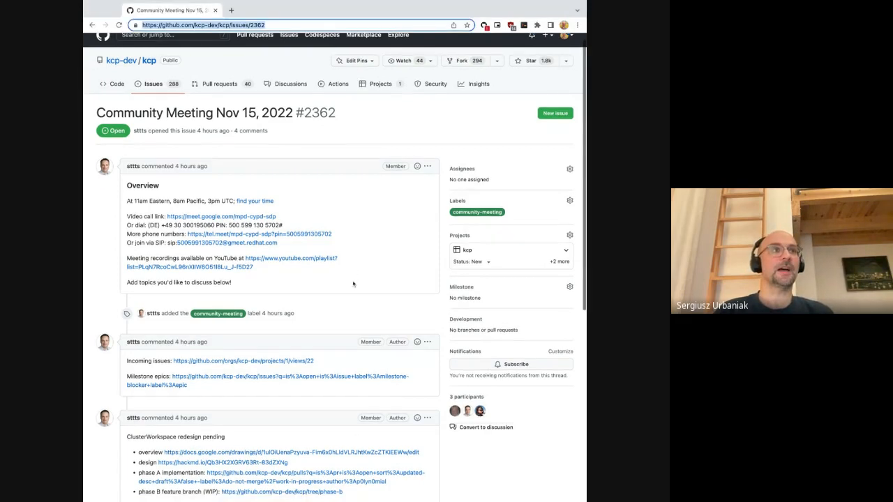
Scroll the Nov 15 meeting issue down to the 'ClusterWorkspace redesign pending' comment.
scroll(down, 3)
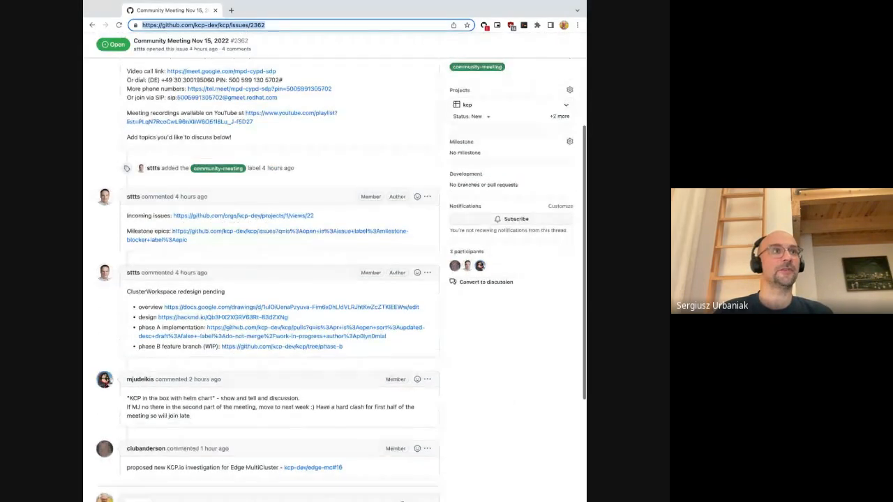
scroll(down, 3)
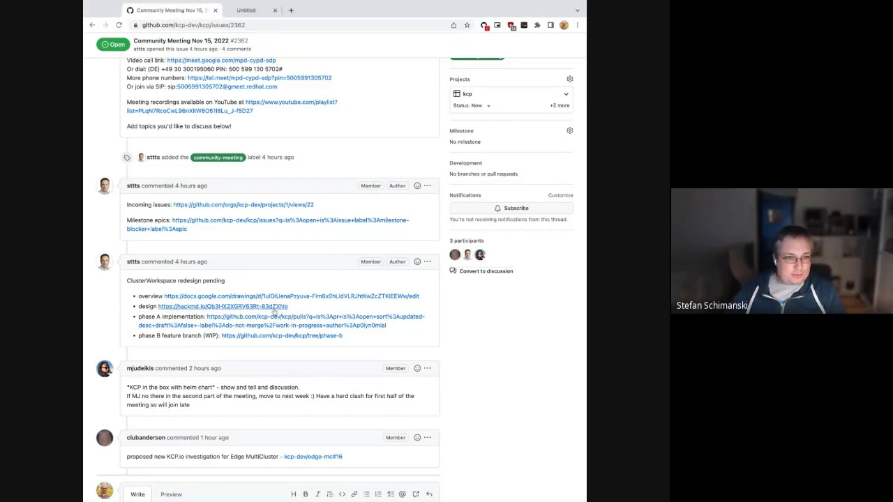
Open the comment's HackMD 'design' link, retrying from GitHub after the 403 page.
click(218, 307)
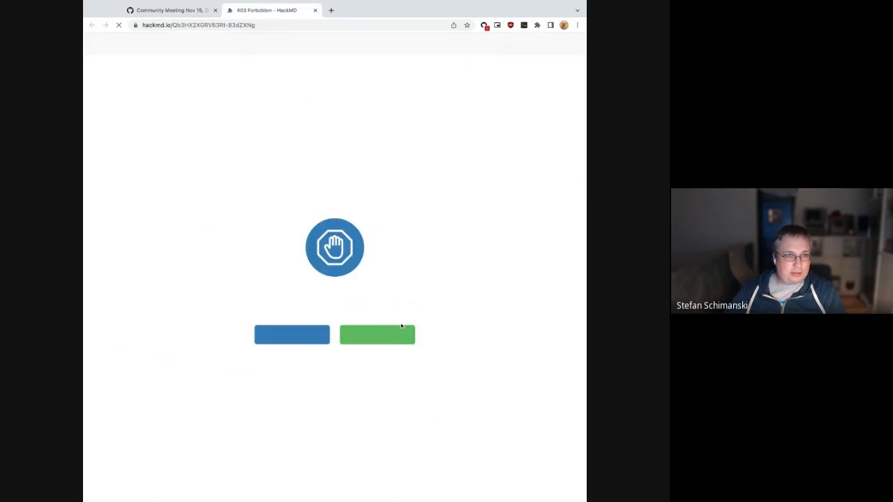
click(377, 334)
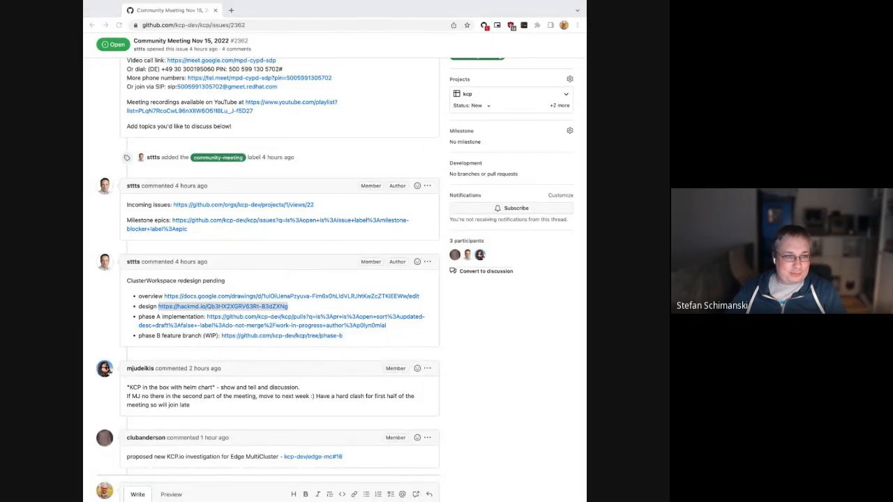
click(210, 305)
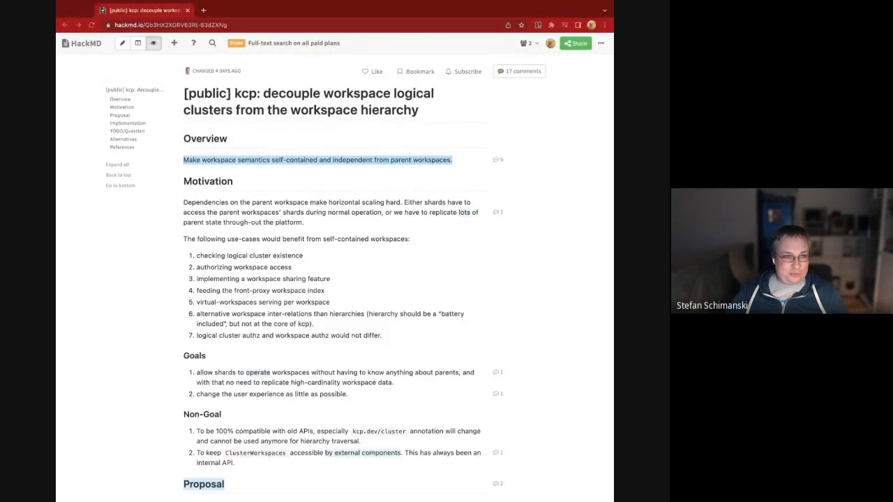
Scroll the HackMD decoupling design document down to its Proposal section.
click(181, 23)
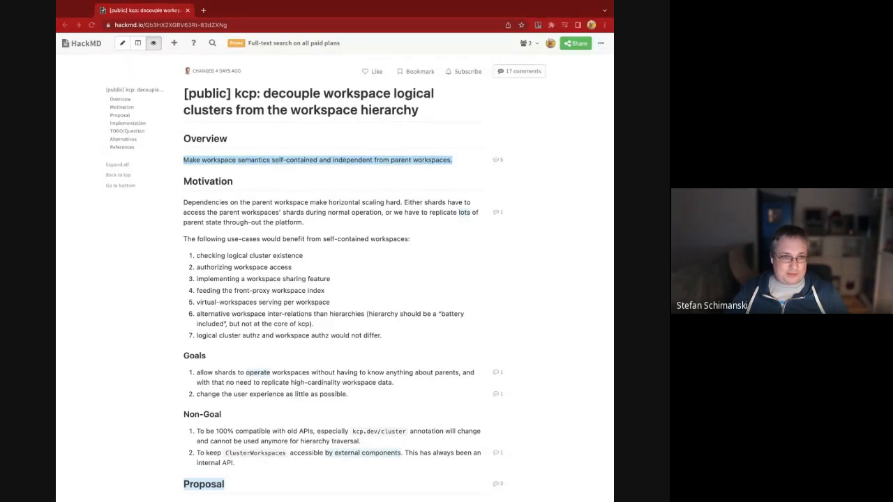
click(167, 30)
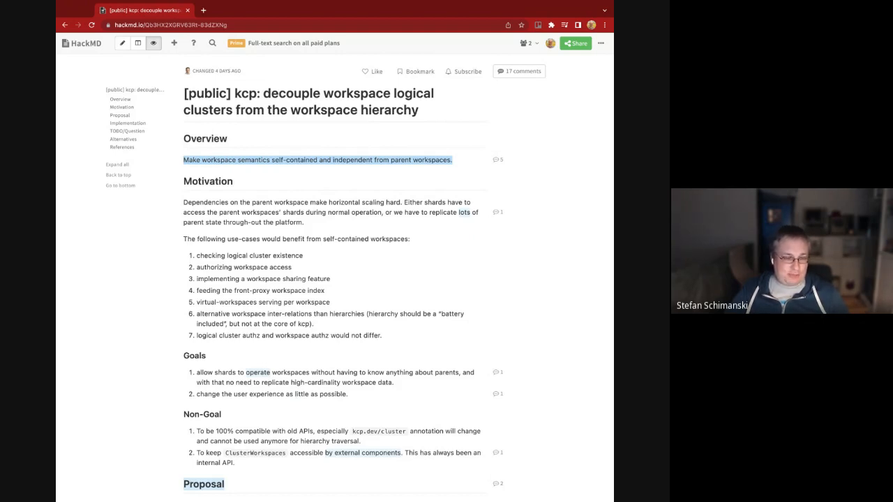
scroll(down, 3)
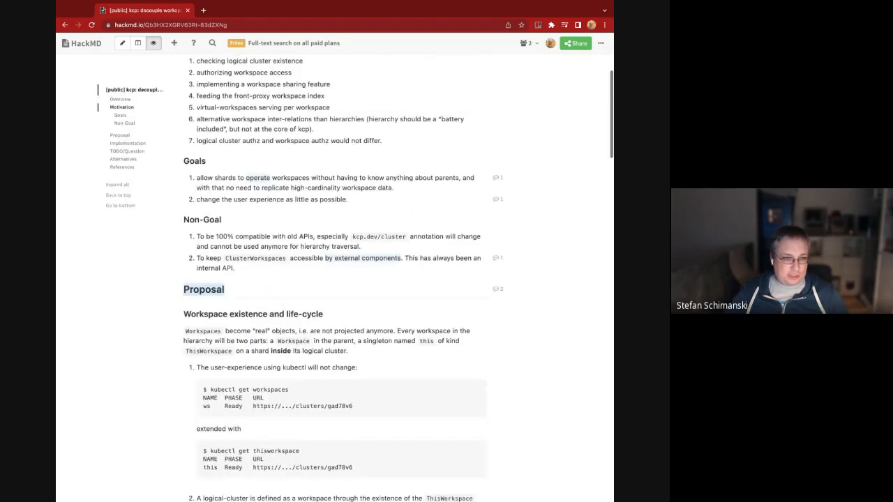
scroll(down, 3)
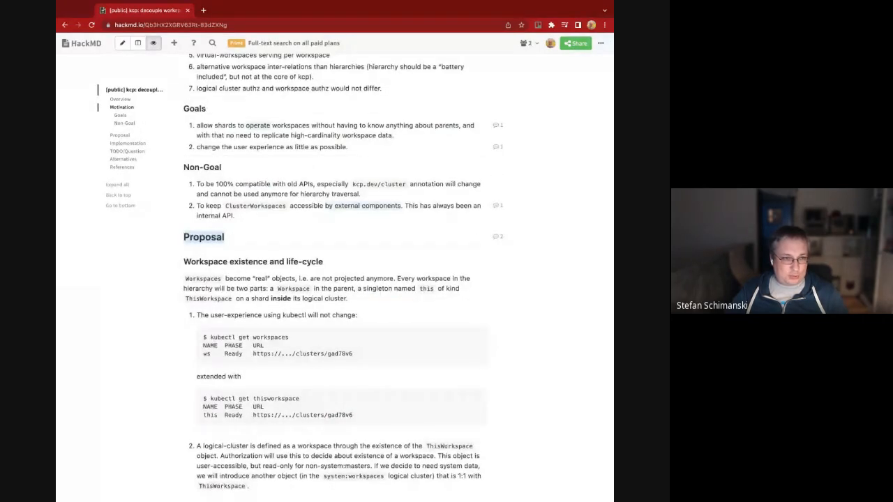
scroll(down, 3)
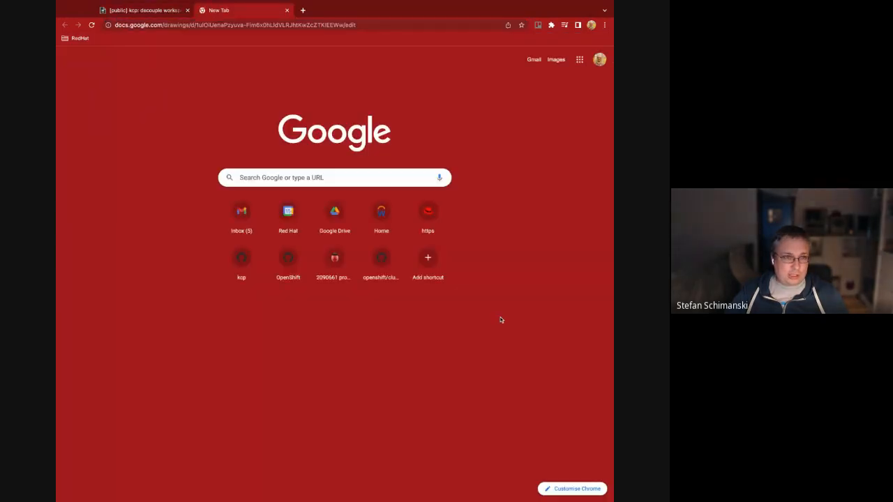
Load the docs.google.com overview link to open the ClusterWorkspace Redesign drawing.
click(244, 10)
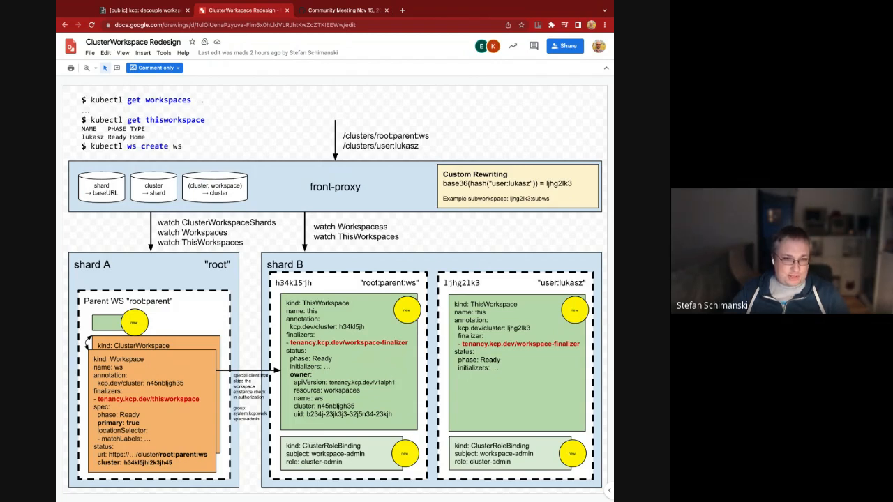
mouse_move(413, 88)
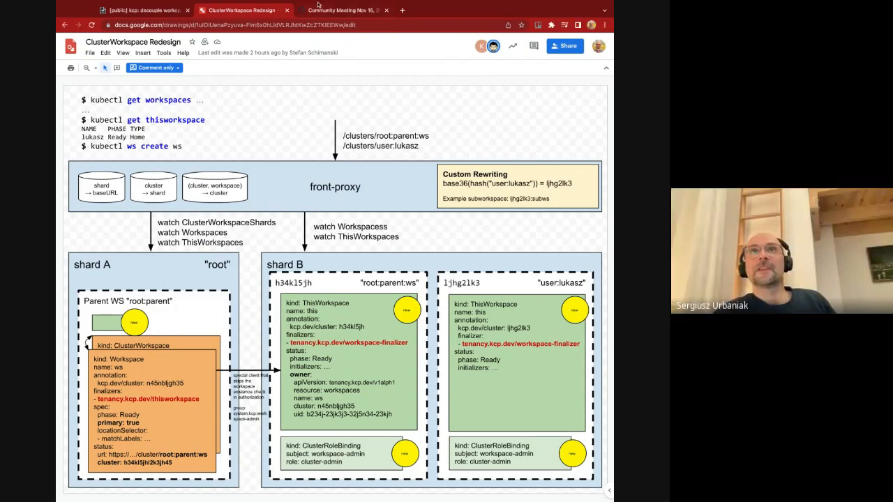
Return to the Community Meeting Nov 15 tab and scroll to its latest comments.
click(348, 10)
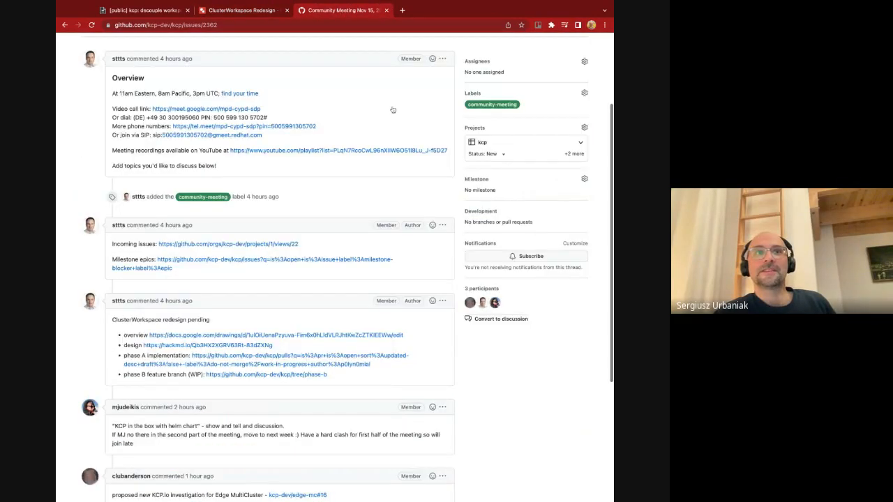
scroll(down, 3)
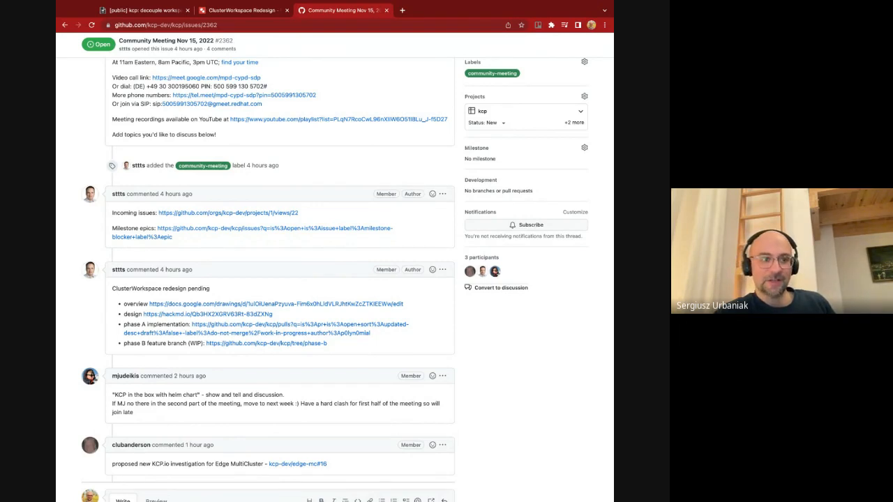
scroll(down, 3)
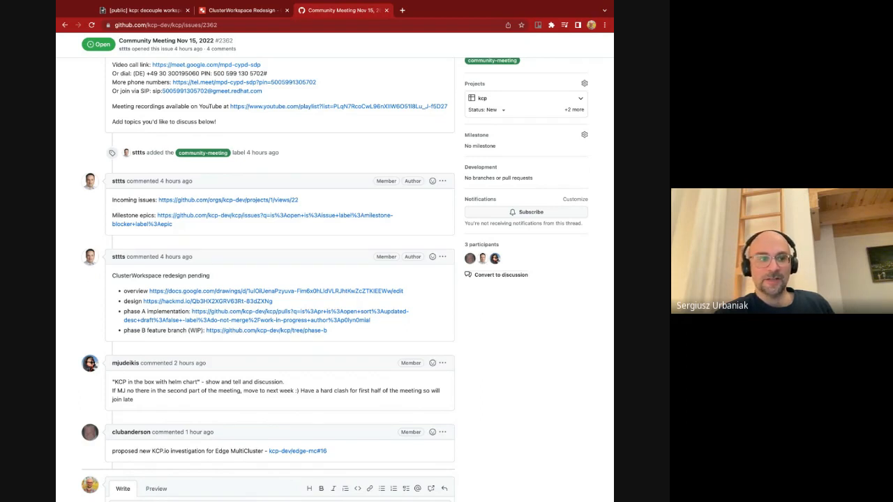
scroll(down, 3)
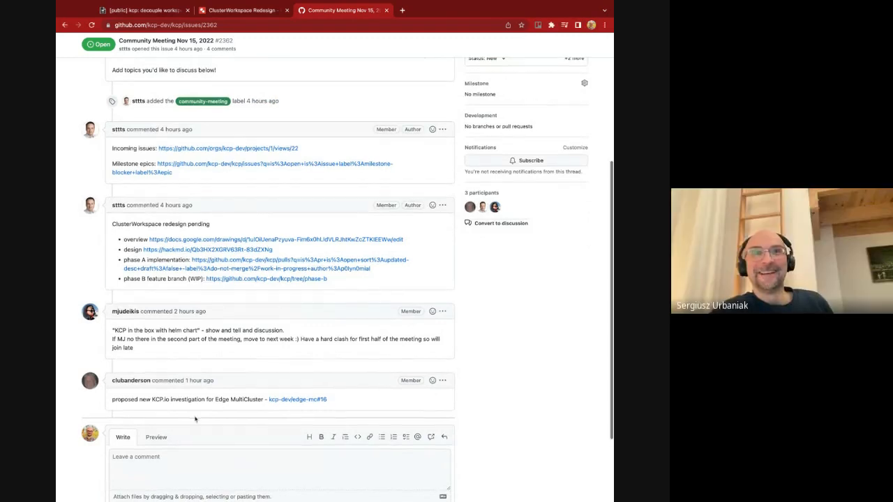
scroll(down, 3)
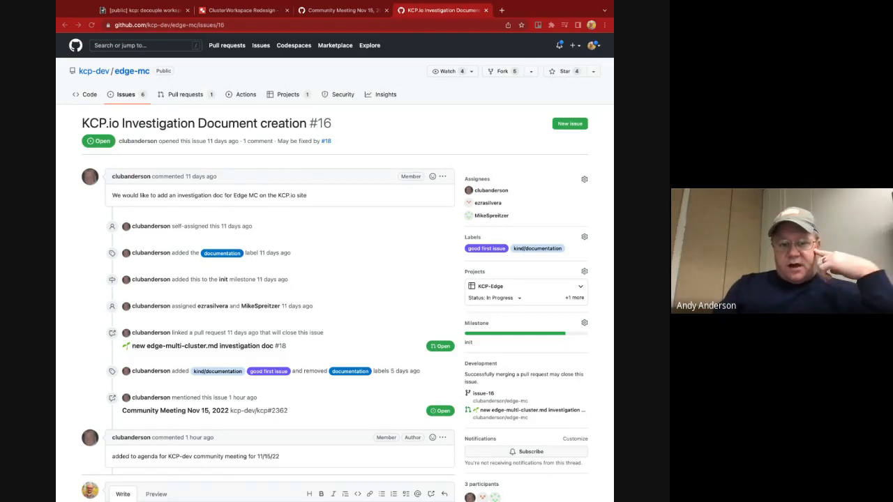
mouse_move(350, 345)
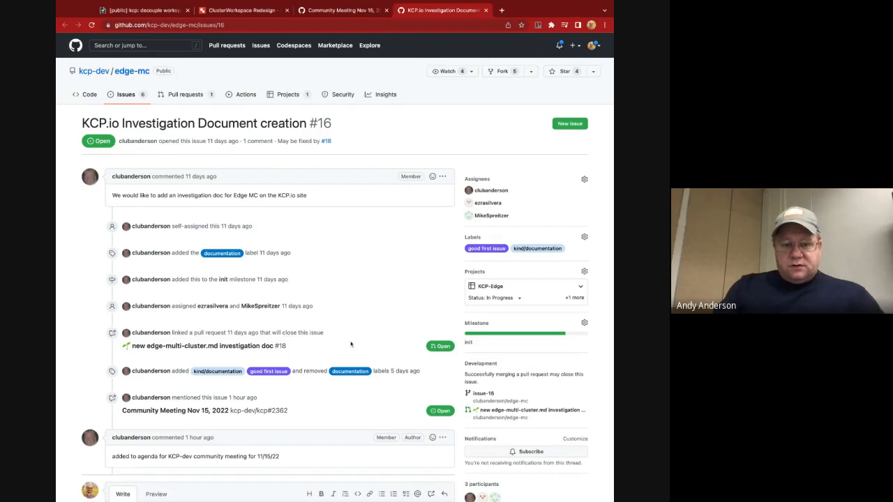
Open linked pull request #18, 'new edge-multi-cluster.md investigation doc', from issue #16.
click(187, 347)
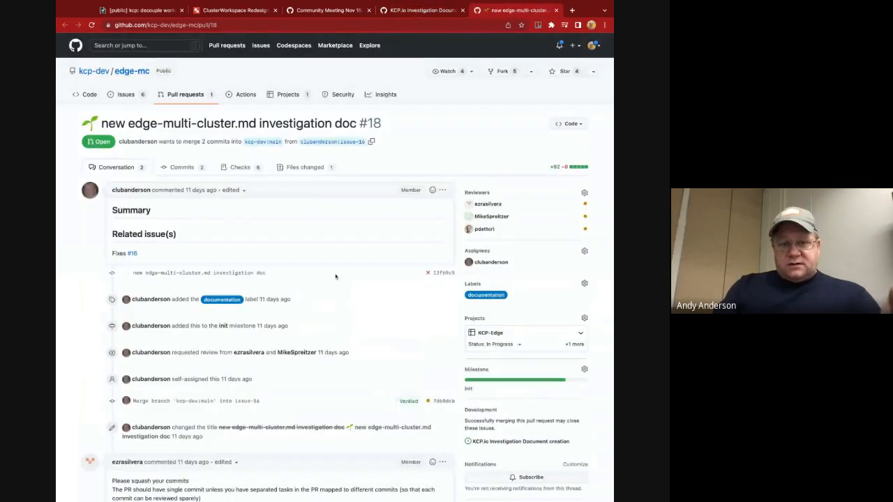
scroll(down, 3)
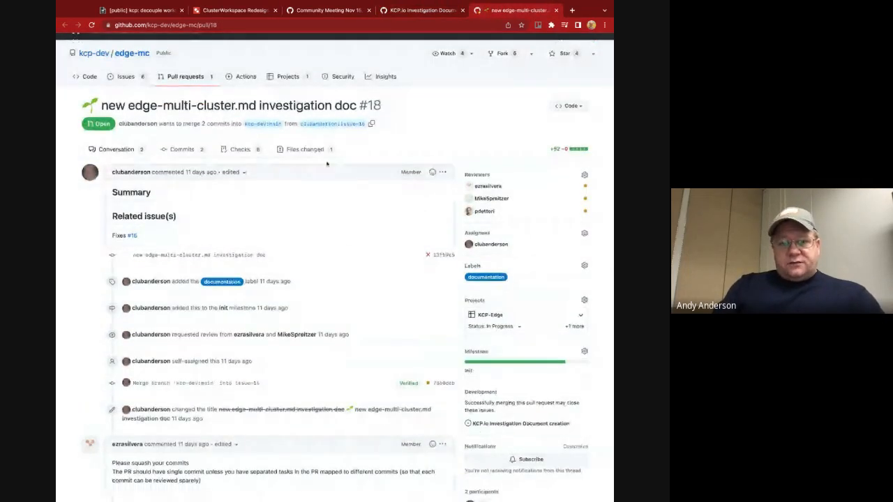
View PR #18's Files changed and scroll the edge-multi-cluster.md diff.
click(300, 148)
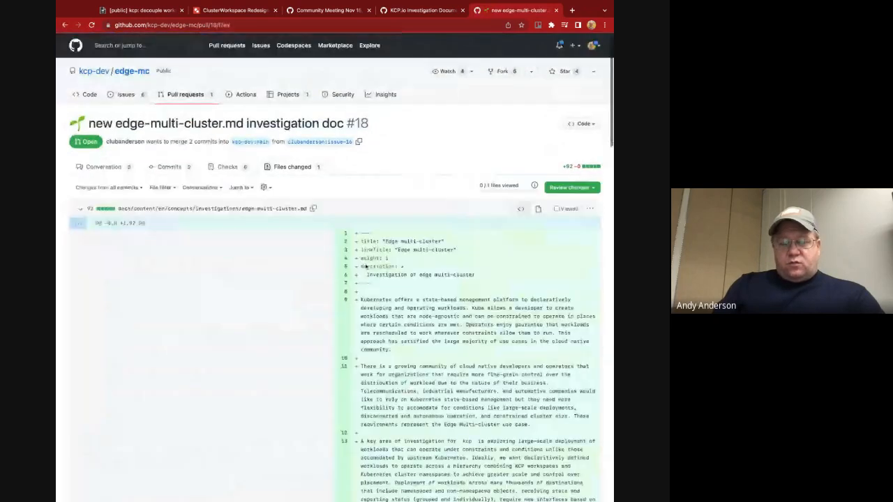
scroll(down, 3)
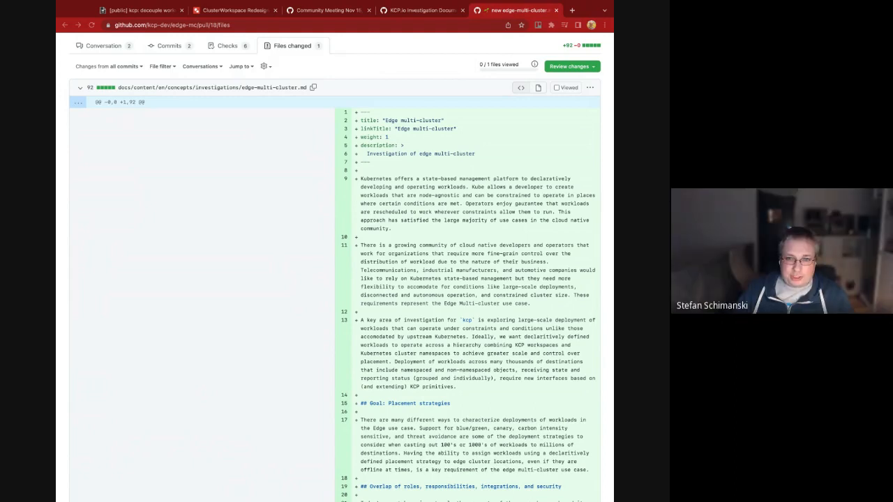
click(574, 10)
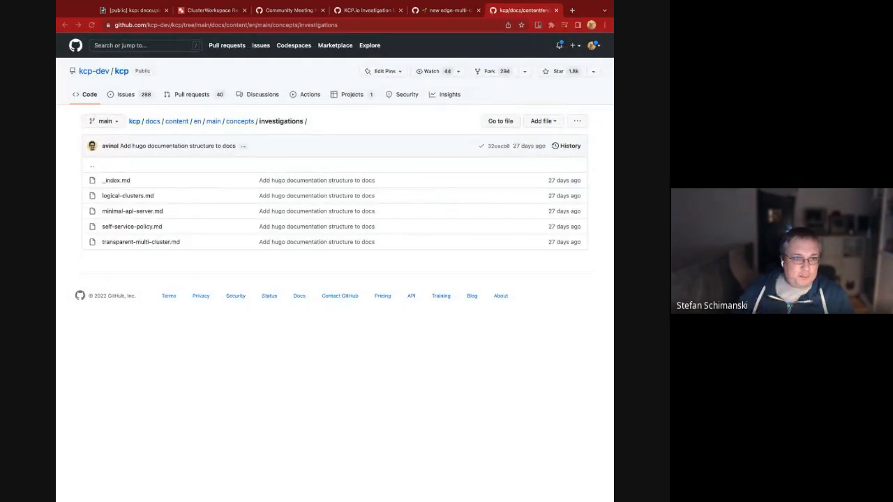
mouse_move(336, 375)
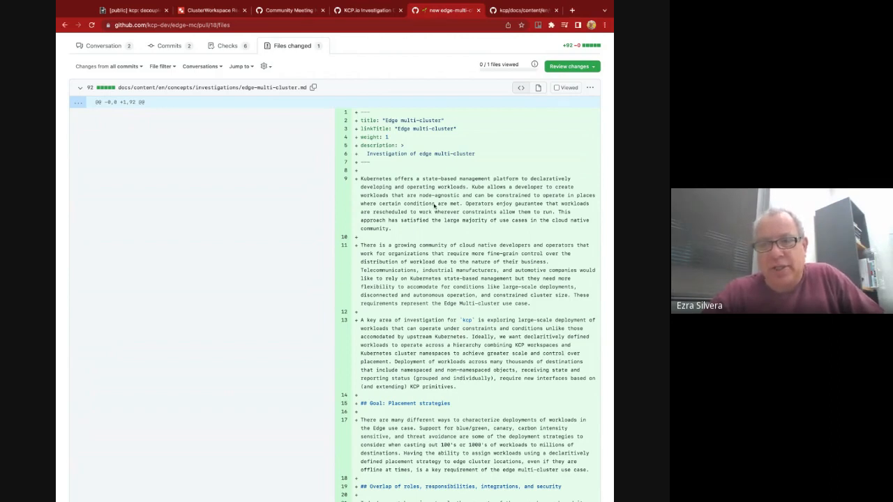
scroll(up, 3)
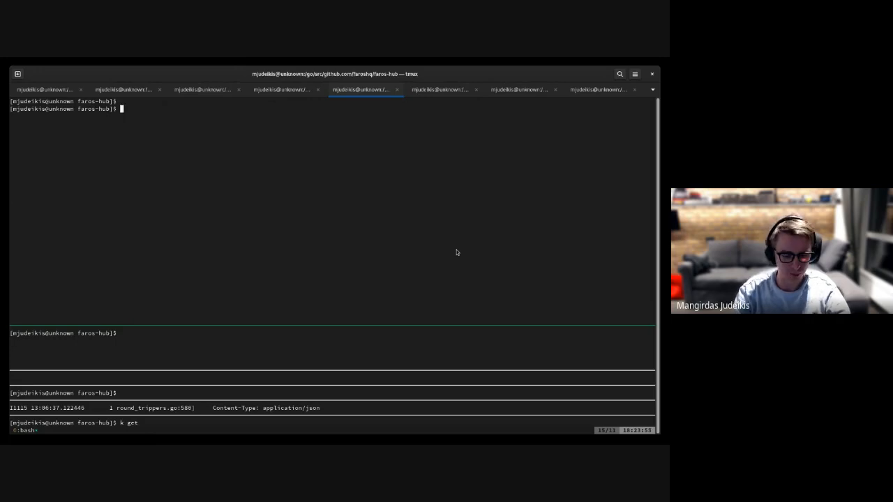
Rerun 'make setup-kind' and begin typing the KUBECONFIG export once kcp.kubeconfig appears.
text(make setup-kind)
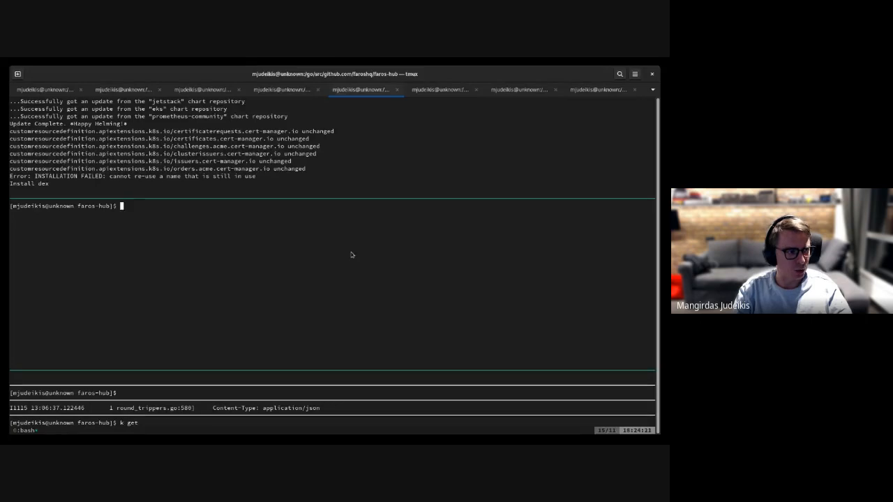
text(k)
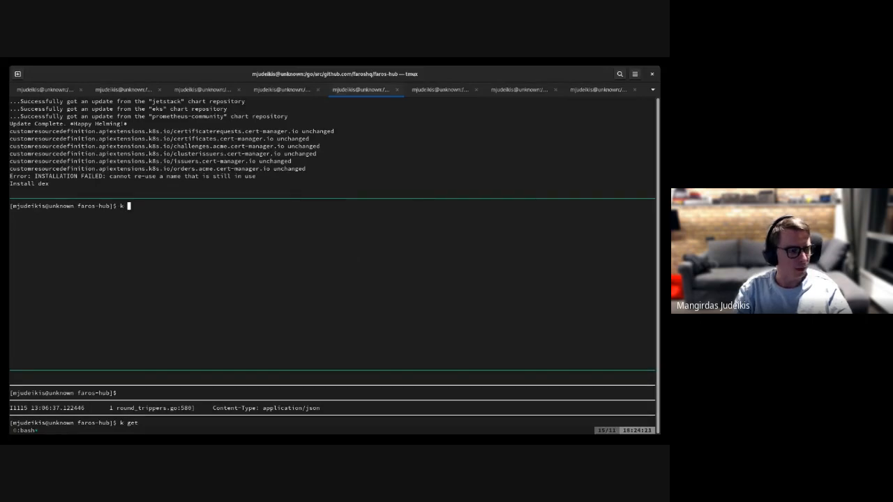
text(export KUBECONFIG=kc)
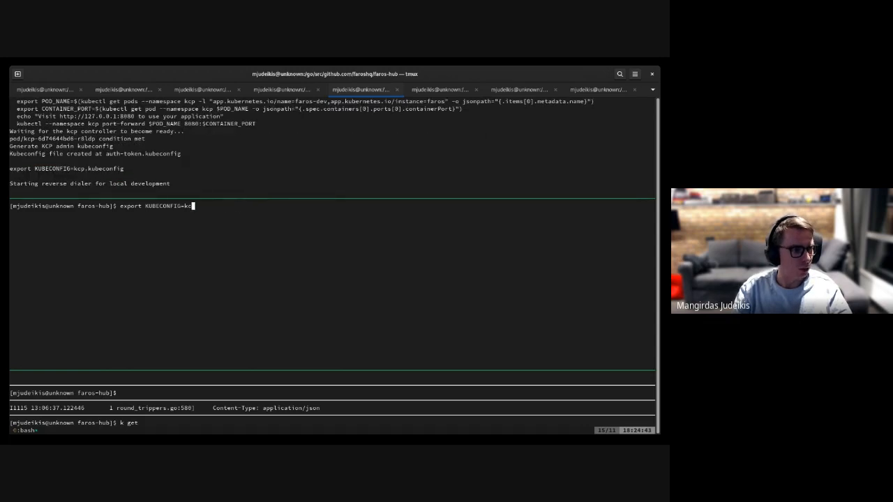
Discard the partial export and list all pods and ingresses across namespaces.
key(Enter)
text(k get pods -A)
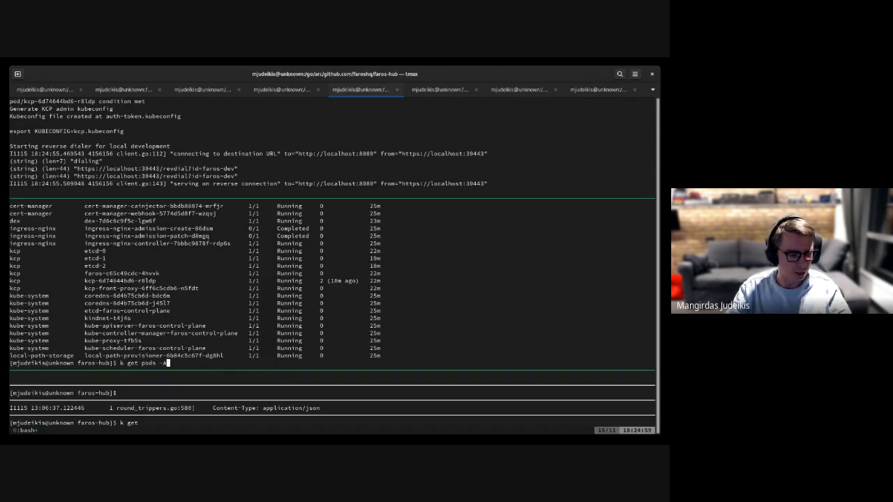
text(ingres)
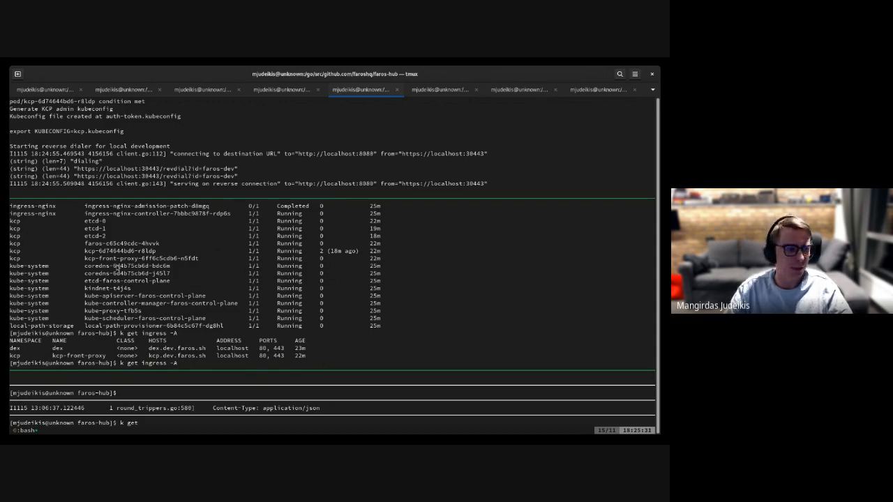
text(export KUBECONFIG=faros.kubeconfig)
text(k k)
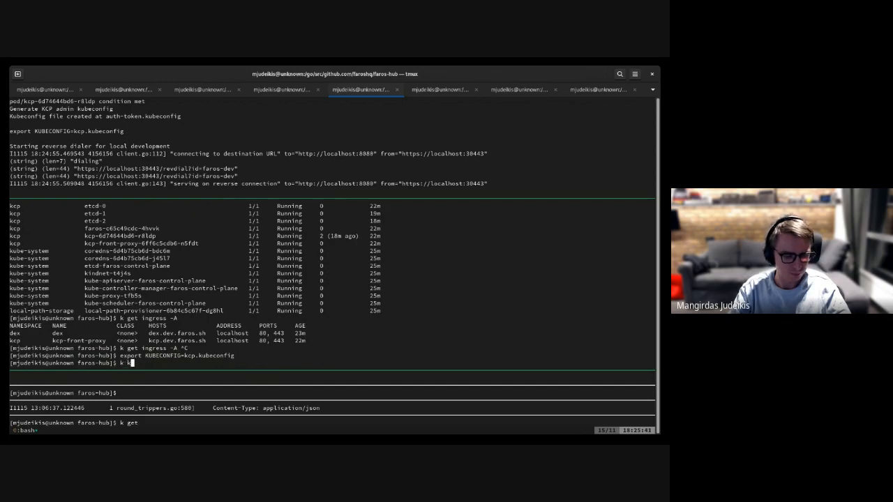
text(cp workspace tree)
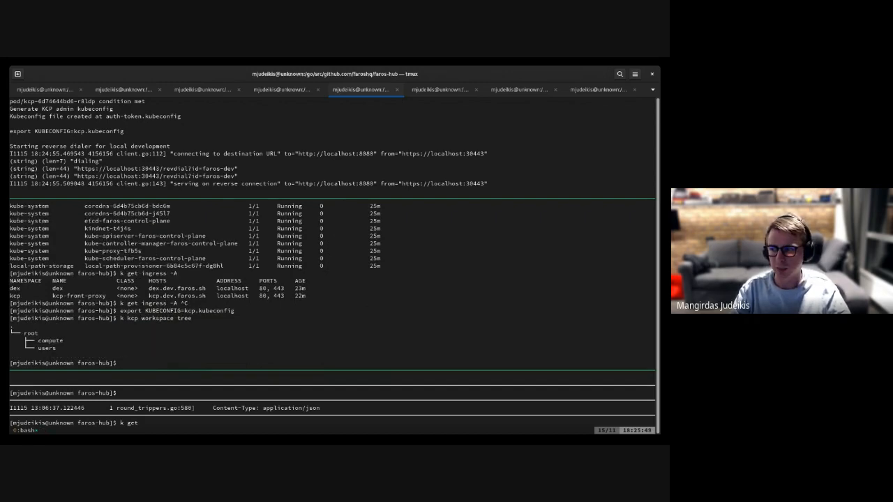
text(curl h)
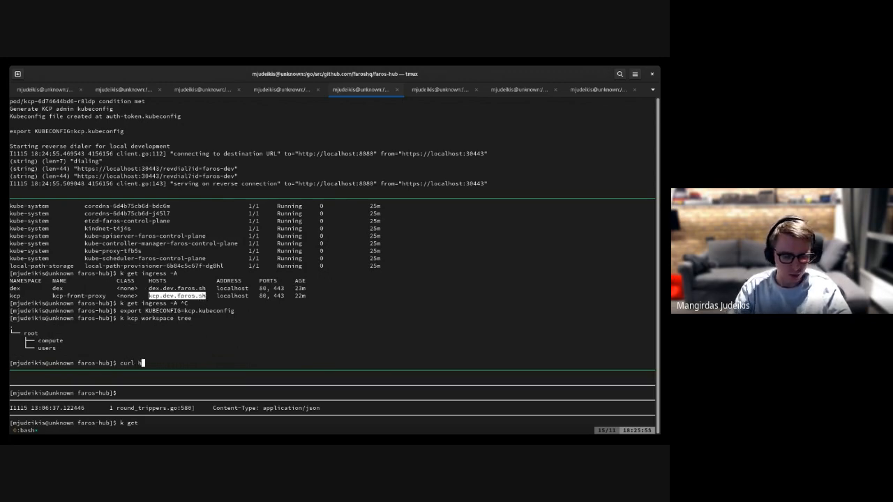
text(ttps://kcp.dev.faros.sh)
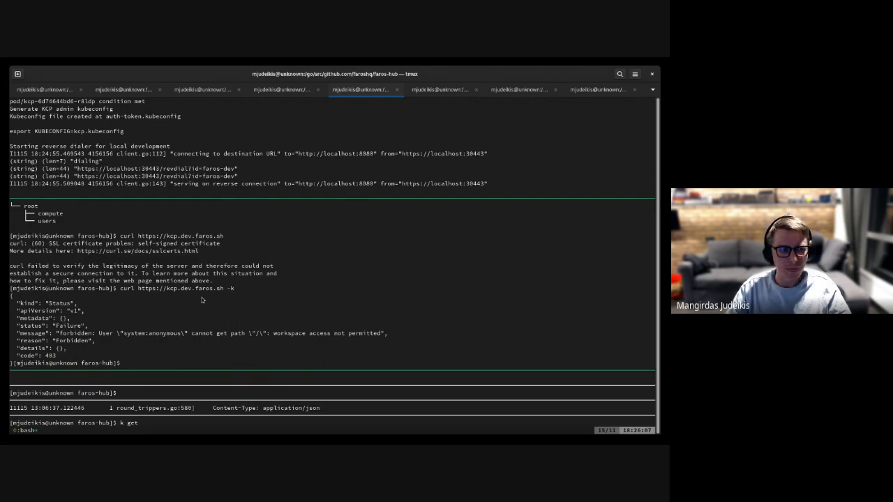
mouse_move(402, 325)
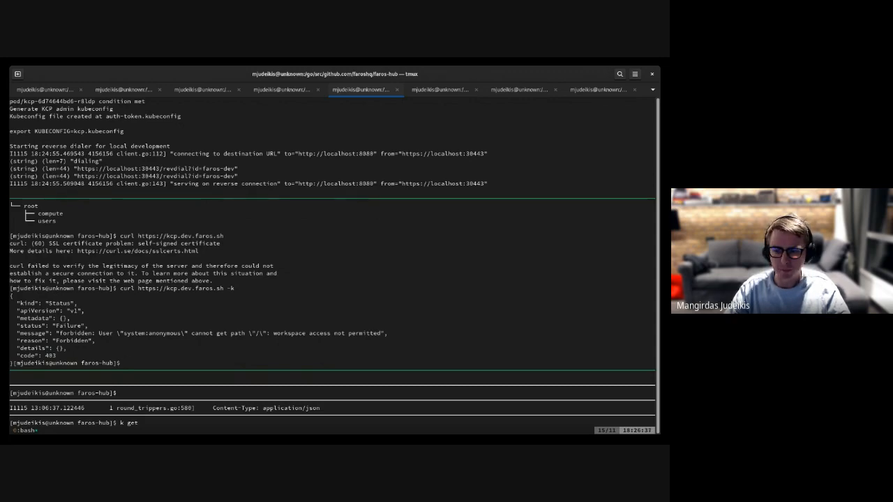
mouse_move(486, 209)
text(curl https://kcp.dev.faros.sh)
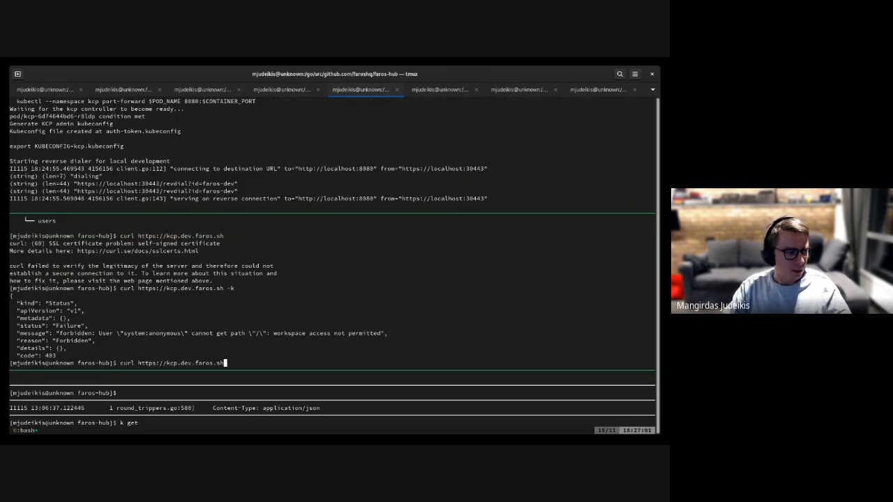
In the tmux shell, export KUBECONFIG=faros.kubeconfig and run k get pods.
text(export KUBECONFIG=kcp.kube)
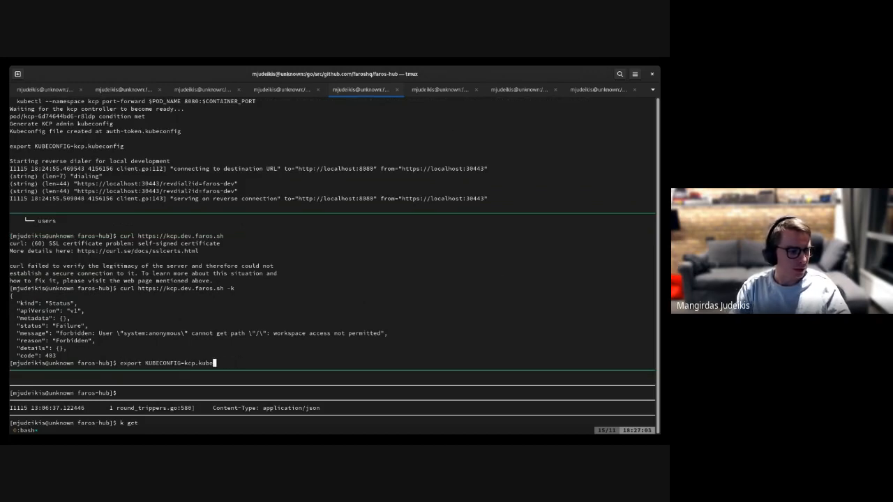
text(faros.kubeconfig)
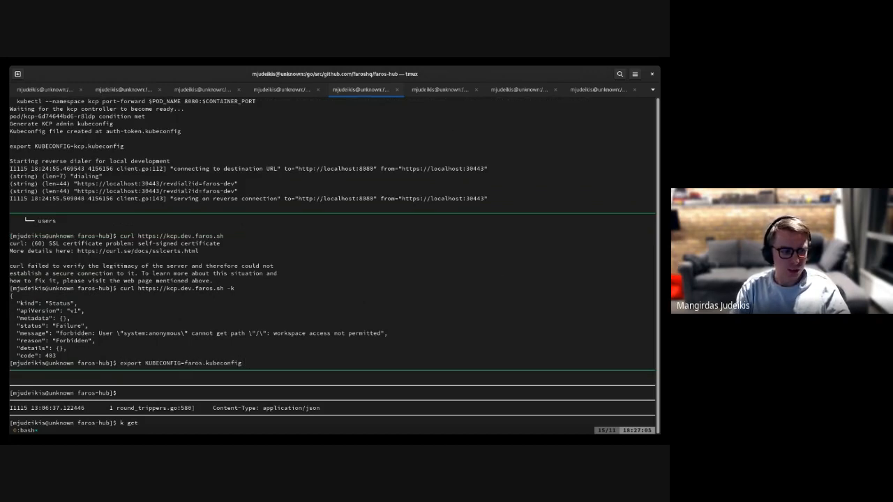
text(k get pods)
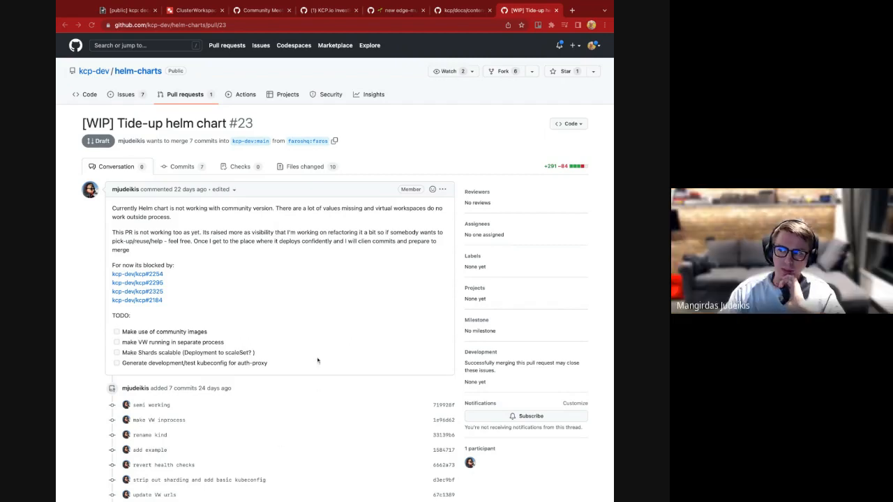
mouse_move(328, 250)
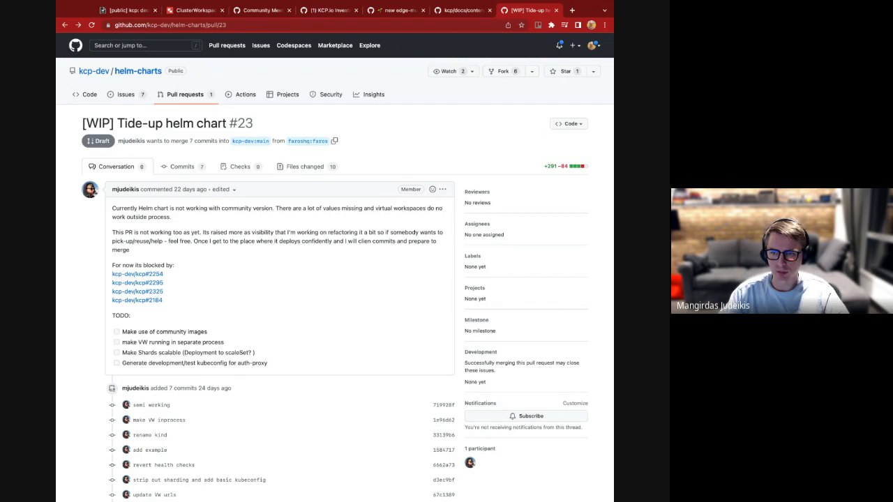
mouse_move(320, 66)
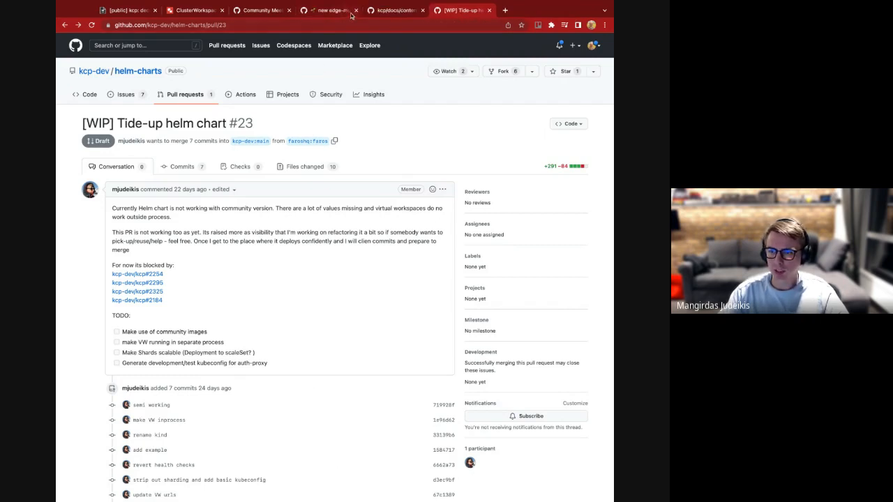
Close the leftover edge-mc and docs browser tabs.
click(366, 12)
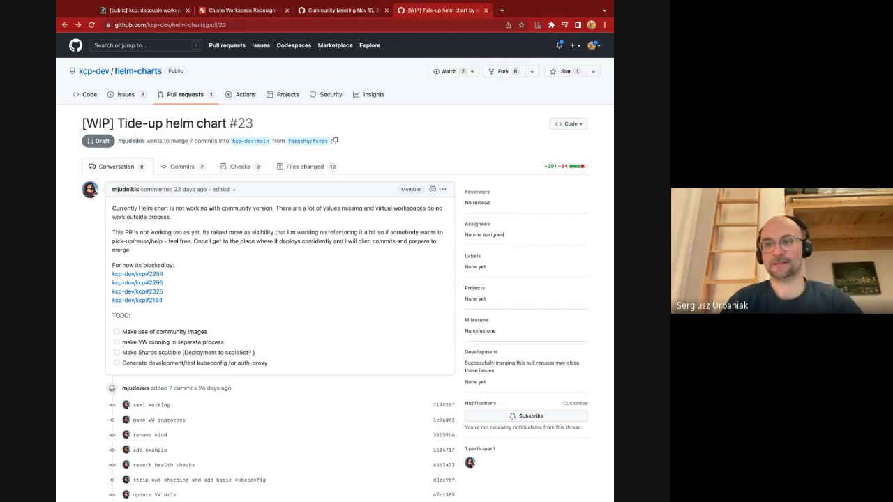
click(342, 10)
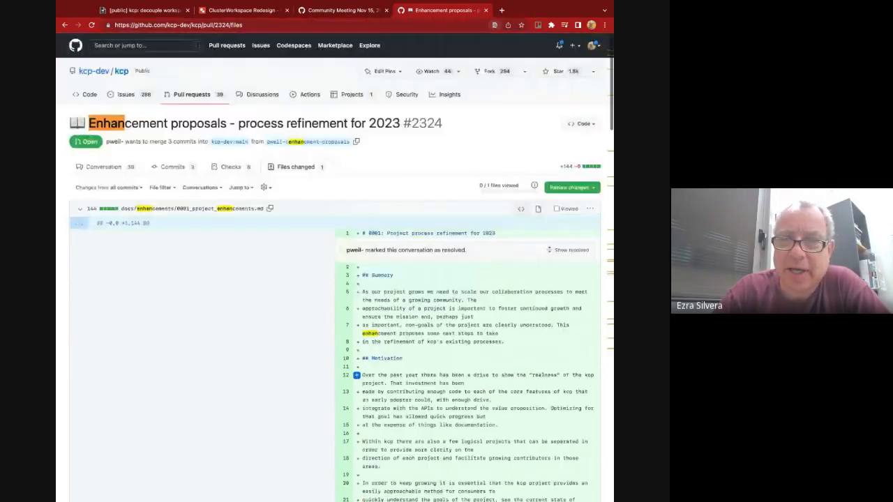
scroll(down, 3)
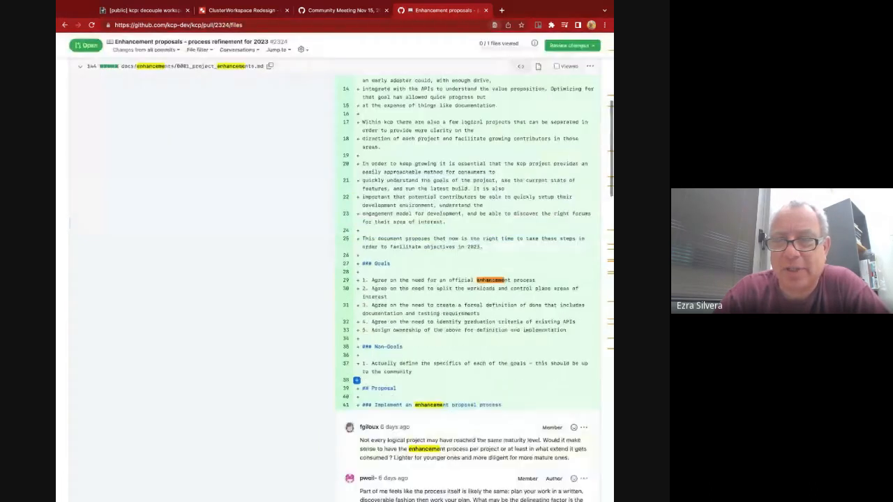
scroll(down, 3)
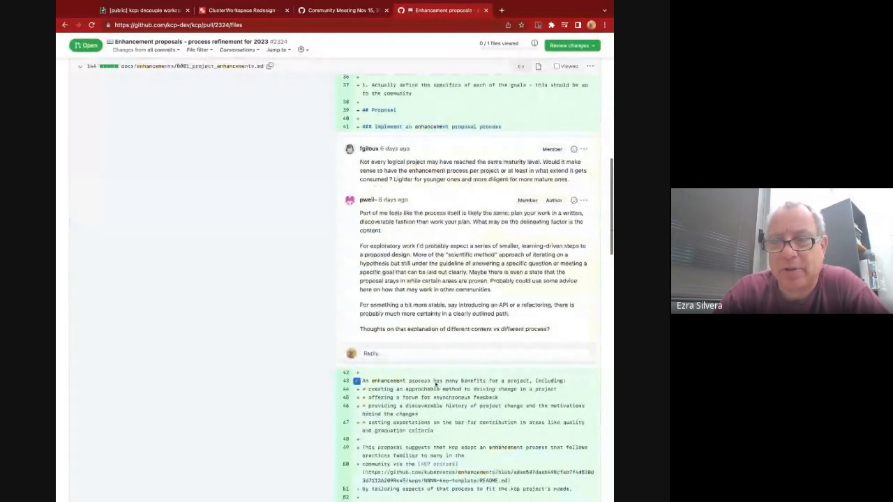
scroll(down, 3)
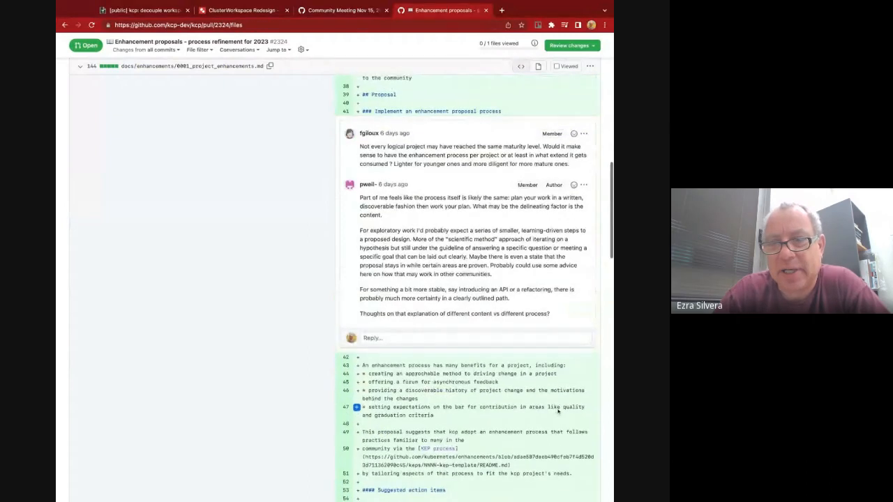
scroll(down, 3)
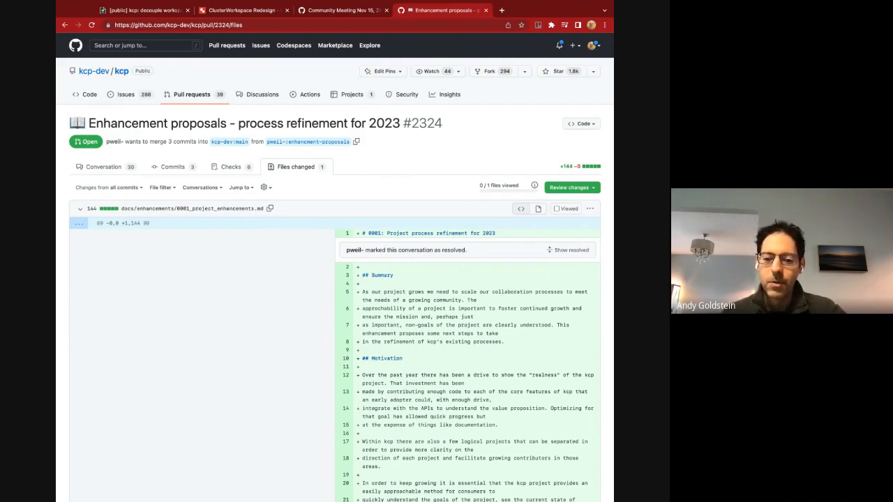
Copy PR #2324's link and comment proposing discussion of a central place for documentation and proposals.
click(182, 25)
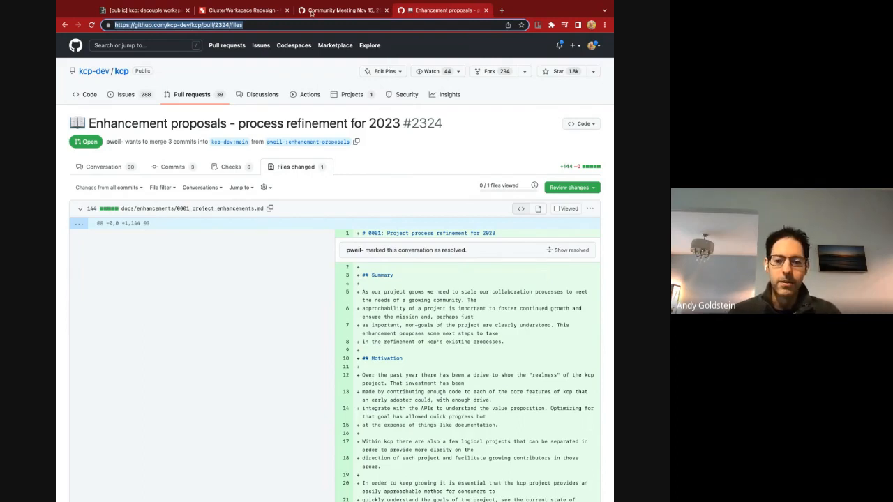
click(342, 10)
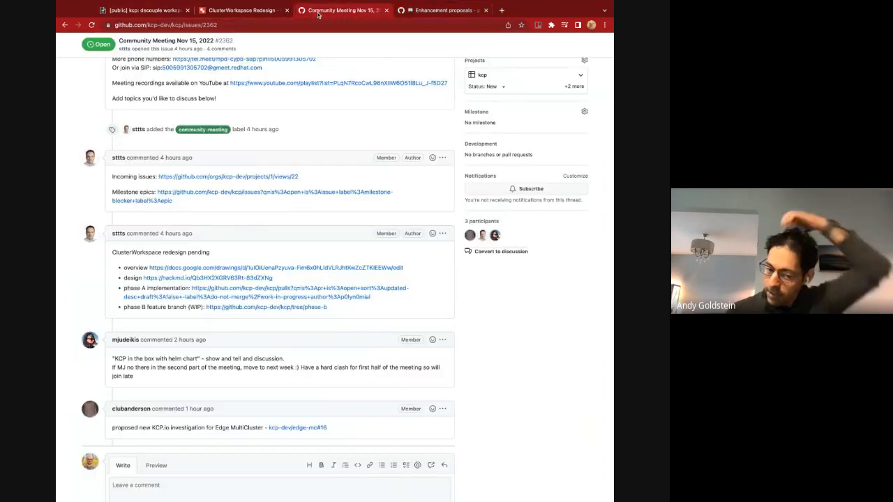
scroll(down, 3)
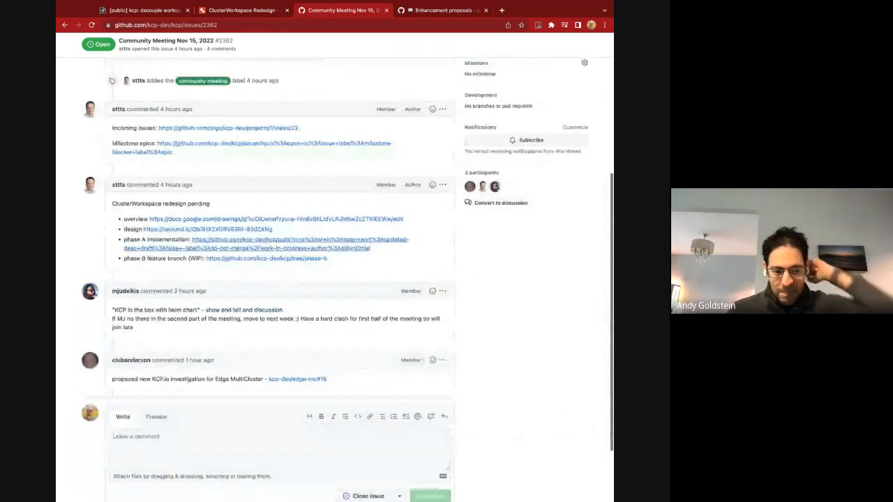
text(discussion)
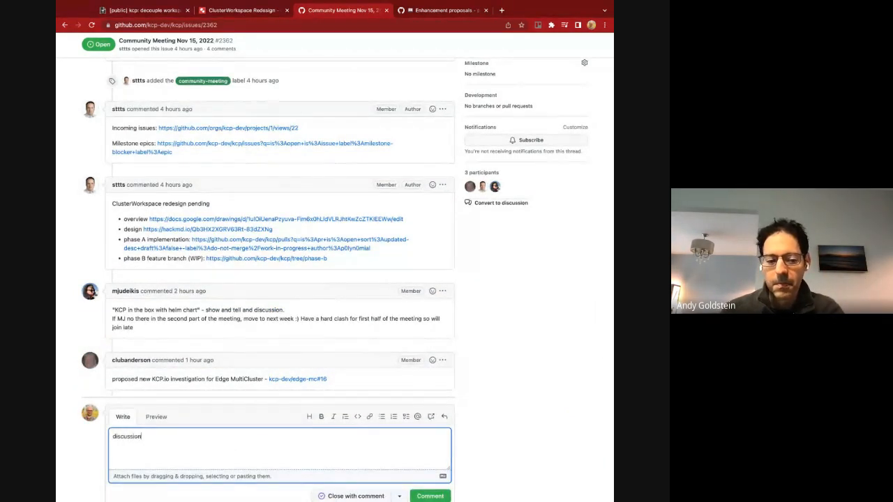
text(around)
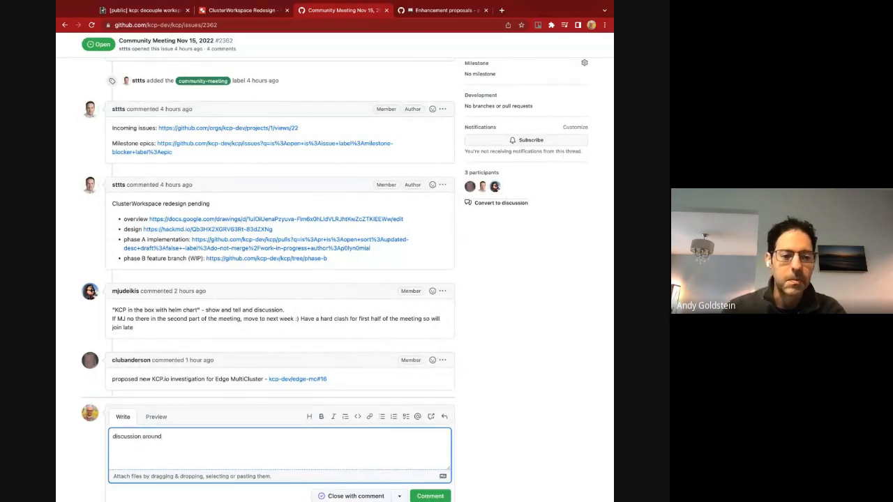
text(a central place for docu)
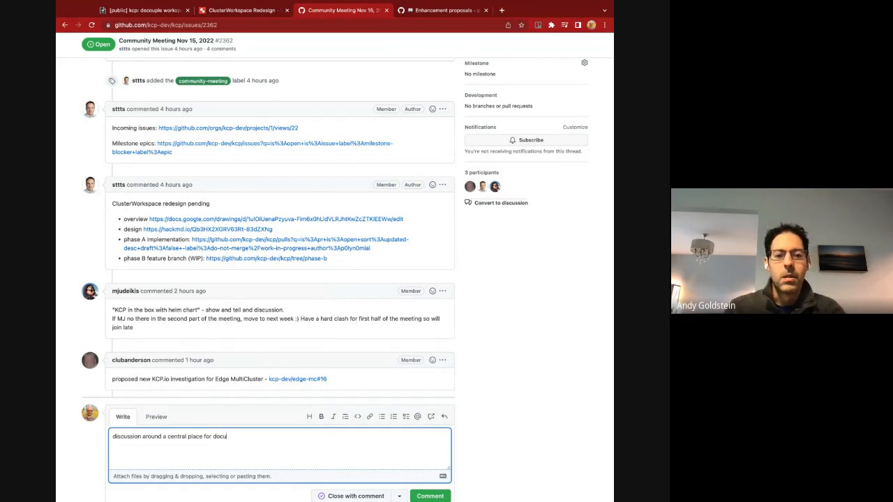
text(mentation and p)
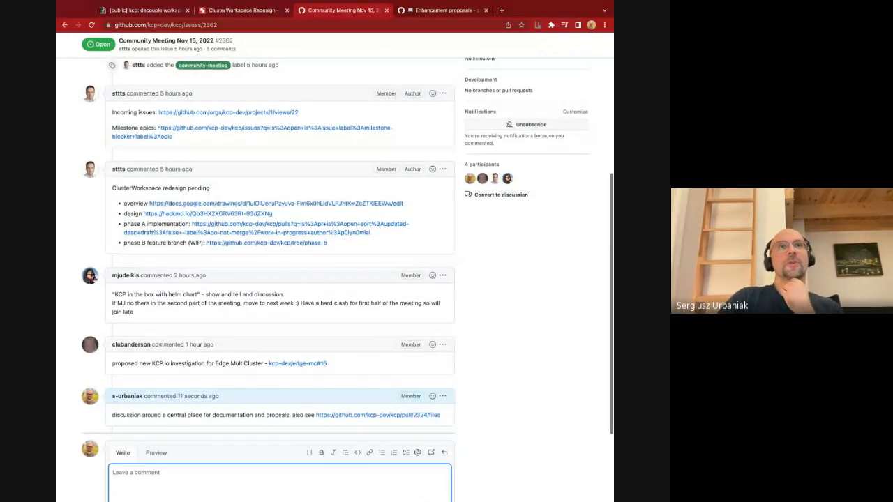
Scroll back up on the kcp project board's Incoming view.
scroll(up, 3)
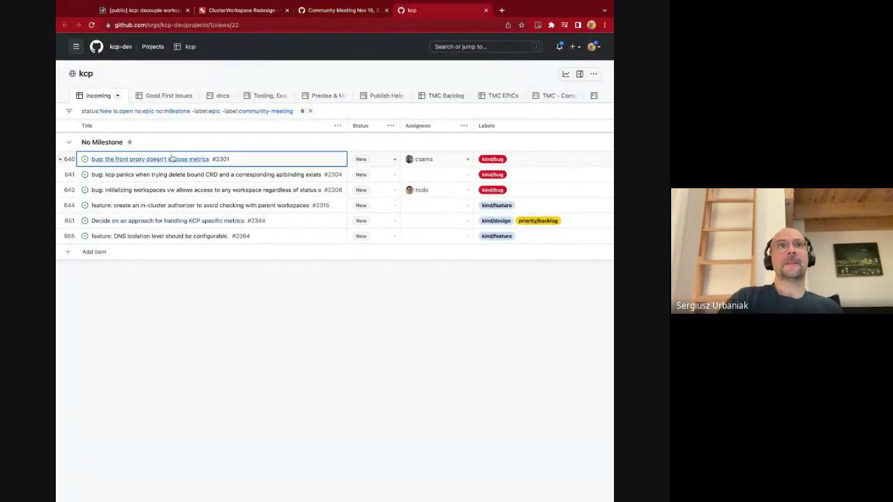
Open front proxy metrics bug #2301 and scroll through its details.
click(148, 159)
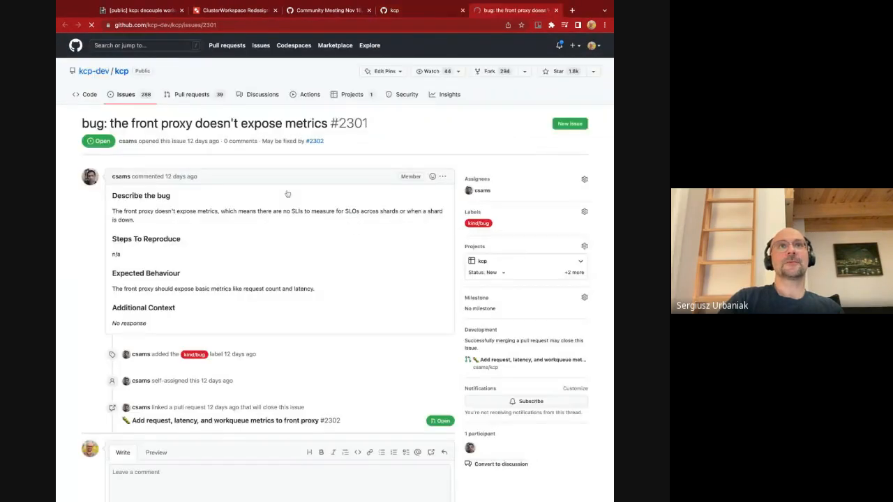
scroll(down, 3)
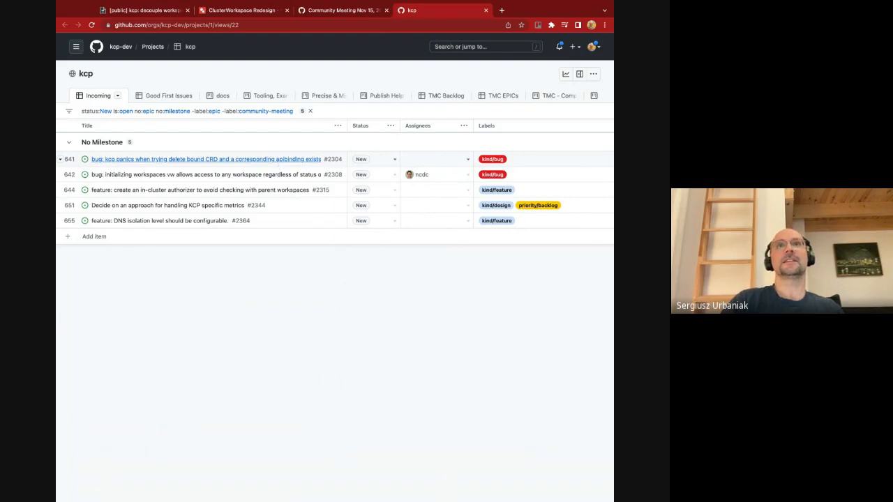
Open bug #2304 and scroll through its bound-CRD deletion panic stack trace.
click(206, 159)
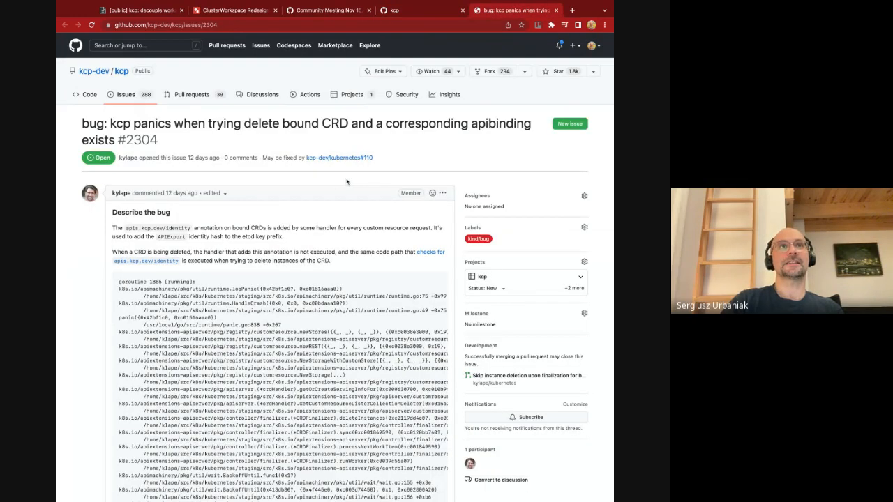
scroll(down, 3)
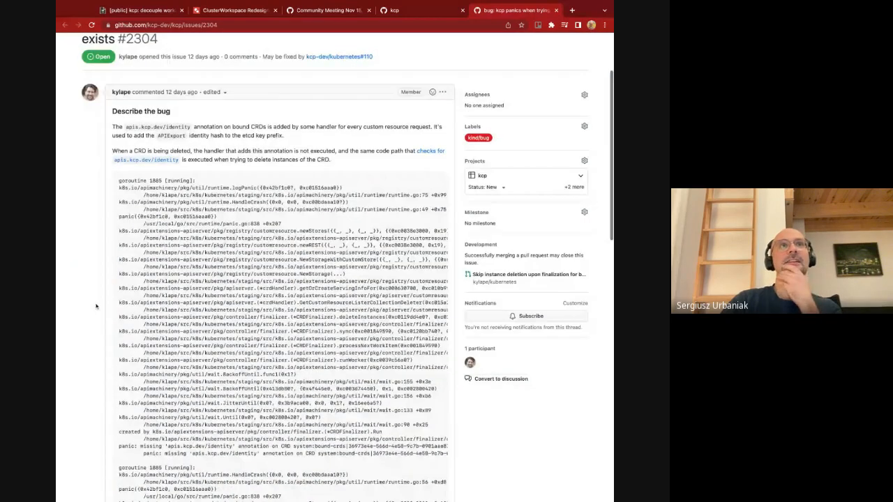
scroll(down, 3)
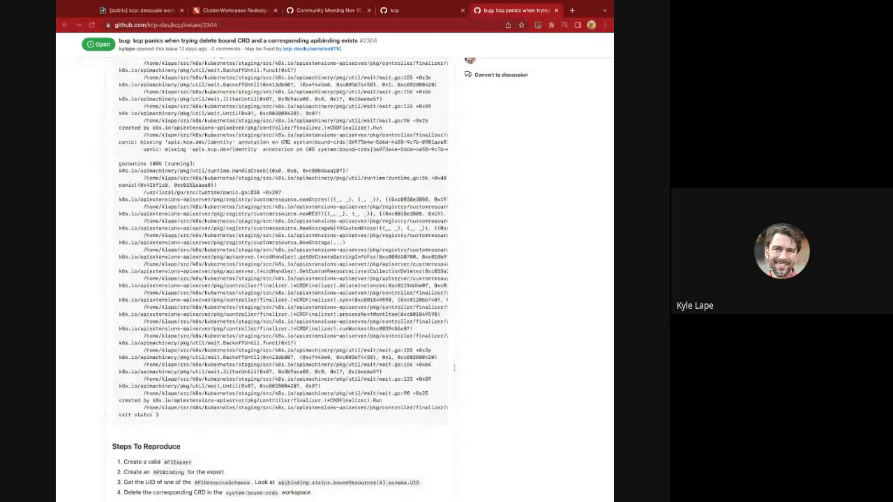
scroll(down, 3)
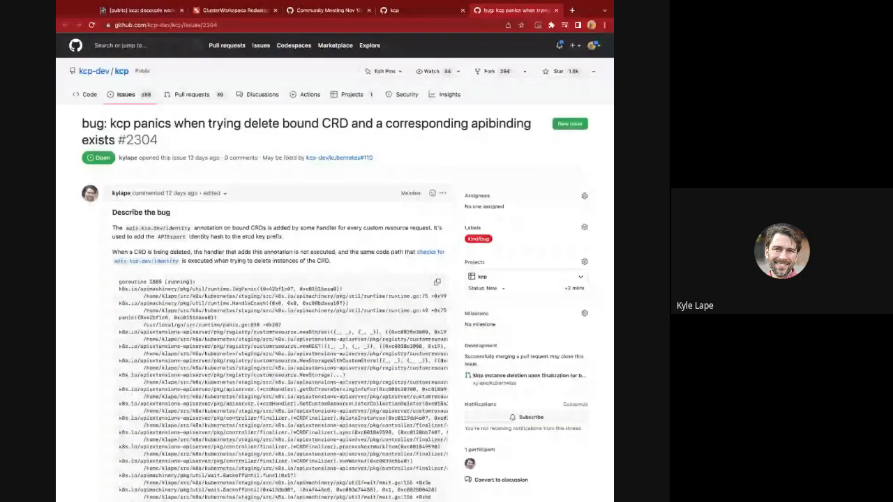
scroll(down, 3)
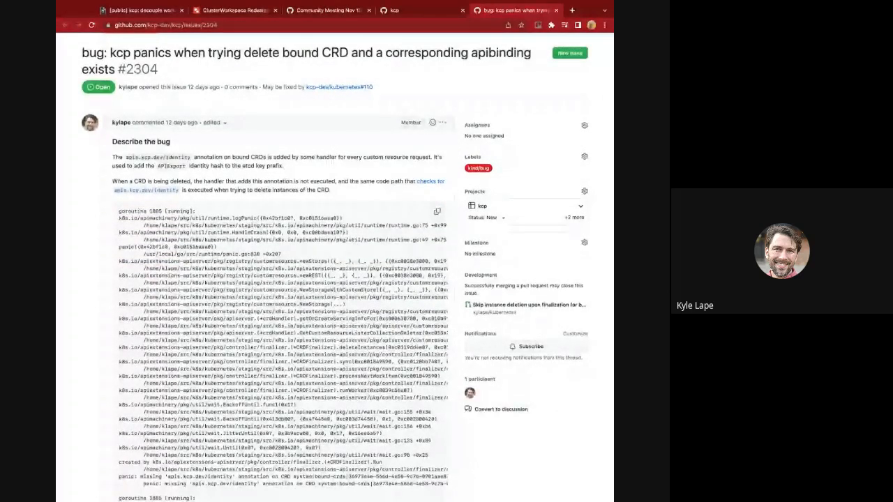
scroll(down, 3)
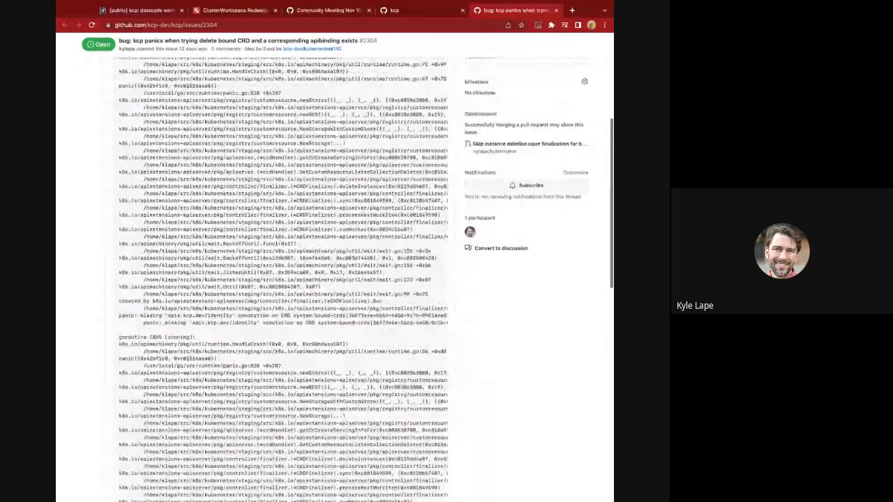
scroll(down, 3)
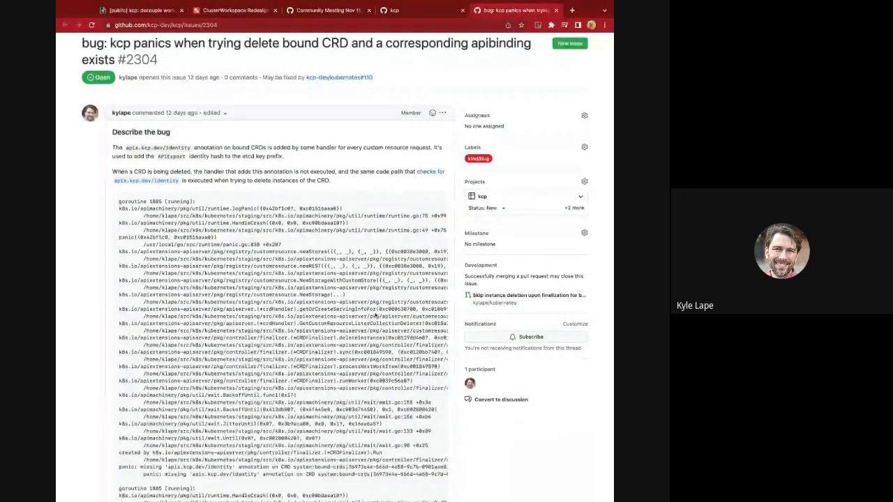
Scroll to the Projects sidebar and change #2304's status from New to Backlog.
scroll(down, 3)
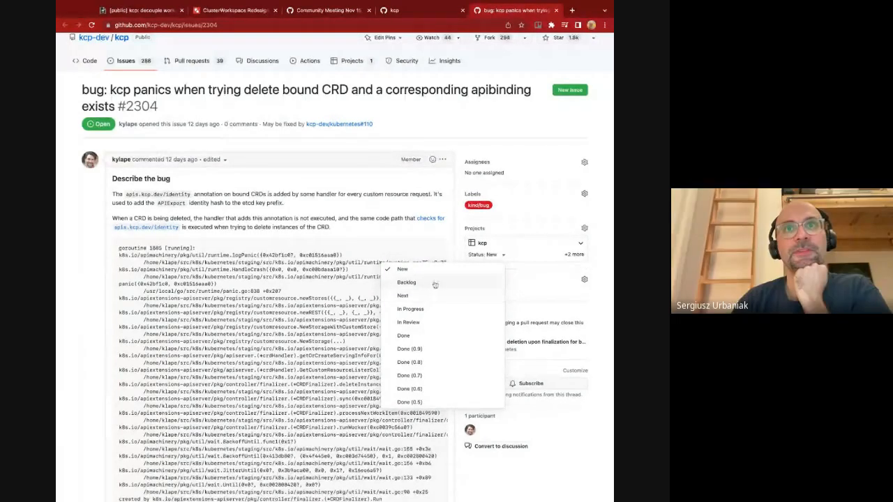
click(406, 282)
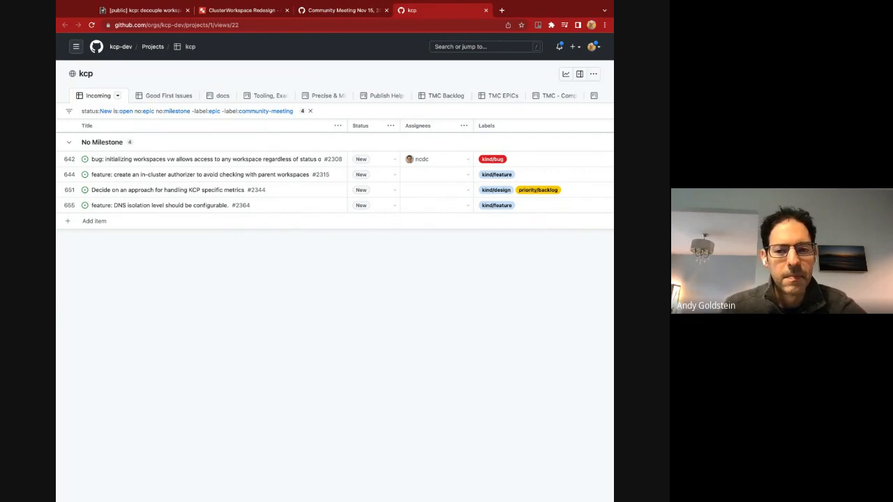
mouse_move(346, 312)
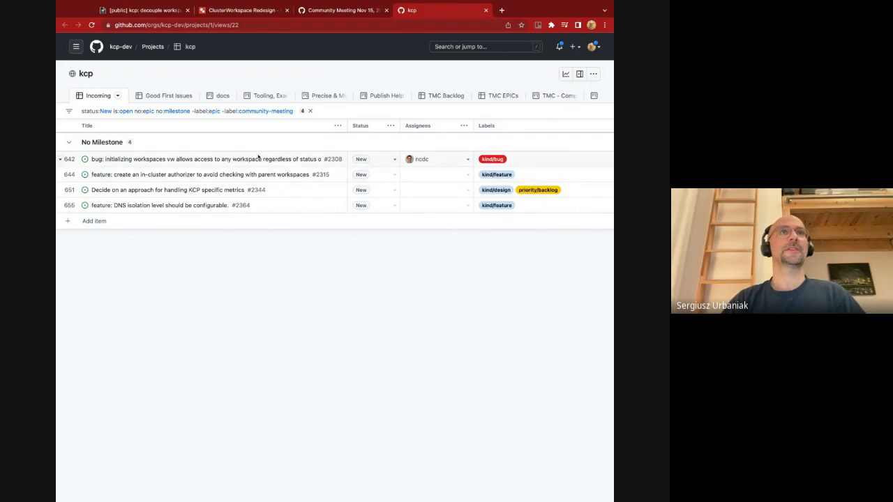
Open workspace-initializing bug #2308 to review it, then update its Status cell.
click(209, 159)
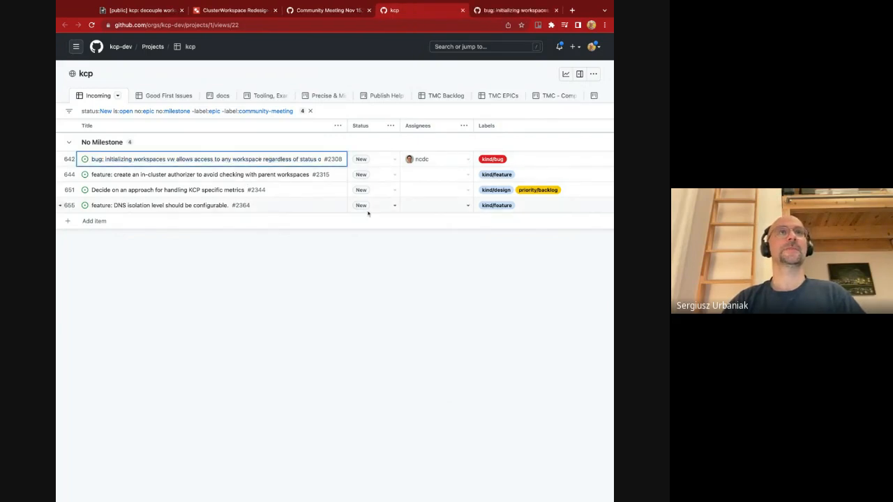
click(210, 159)
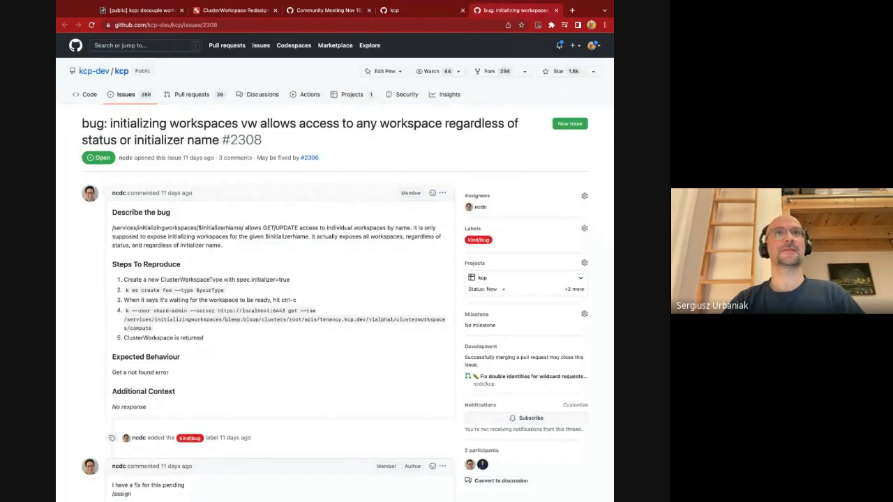
scroll(down, 3)
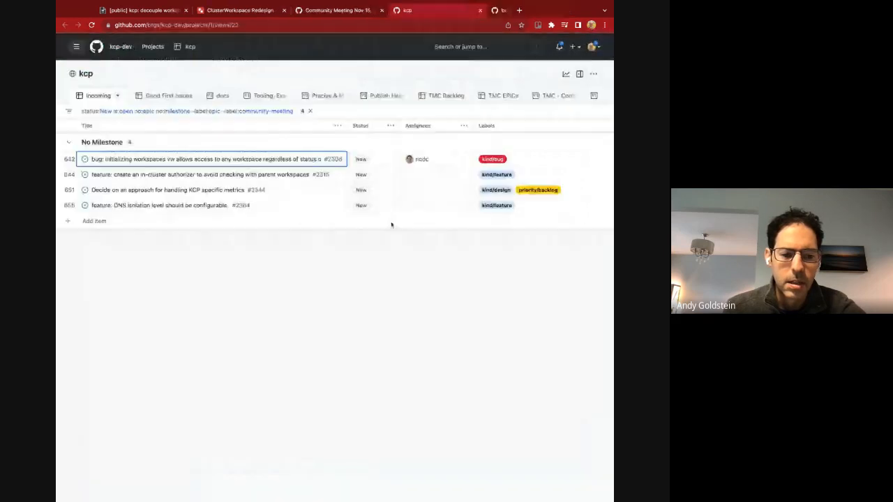
click(362, 159)
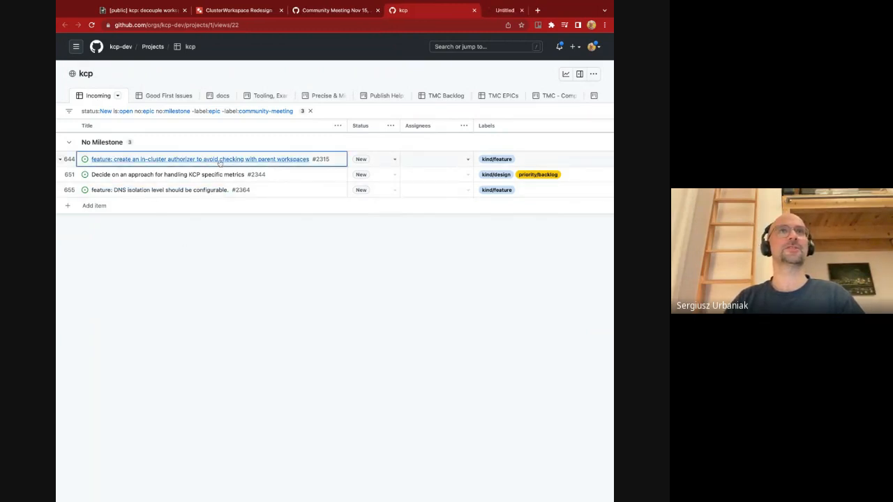
Review authorizer feature #2315, then open its Status choices on the Incoming view.
click(200, 159)
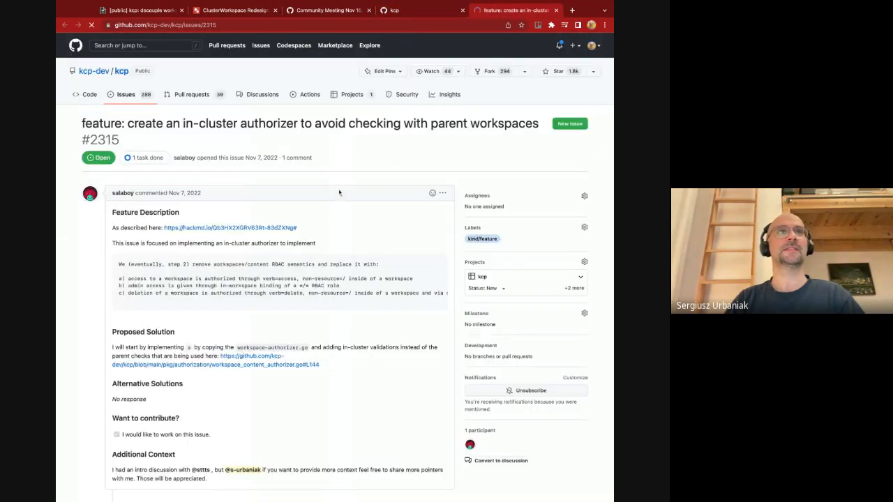
scroll(down, 3)
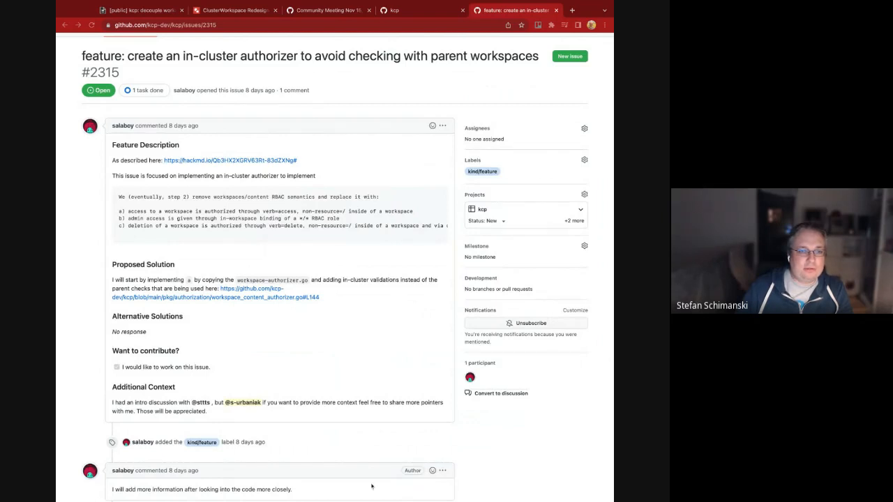
click(392, 11)
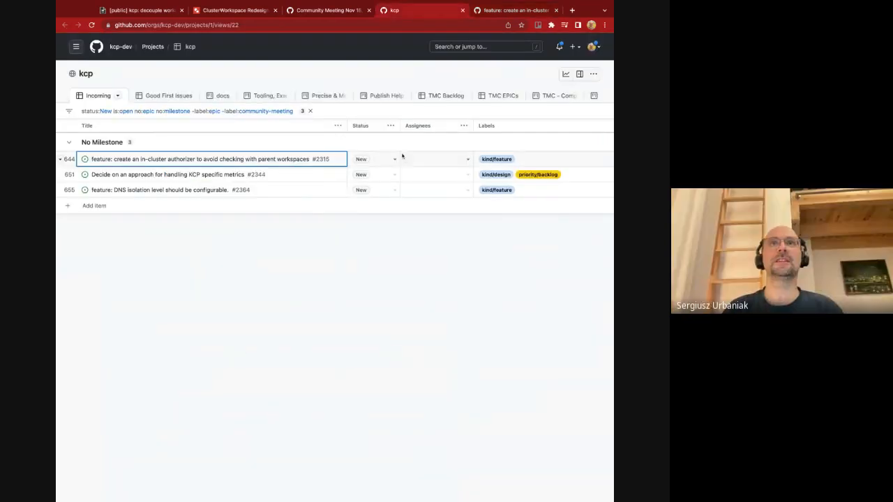
click(373, 159)
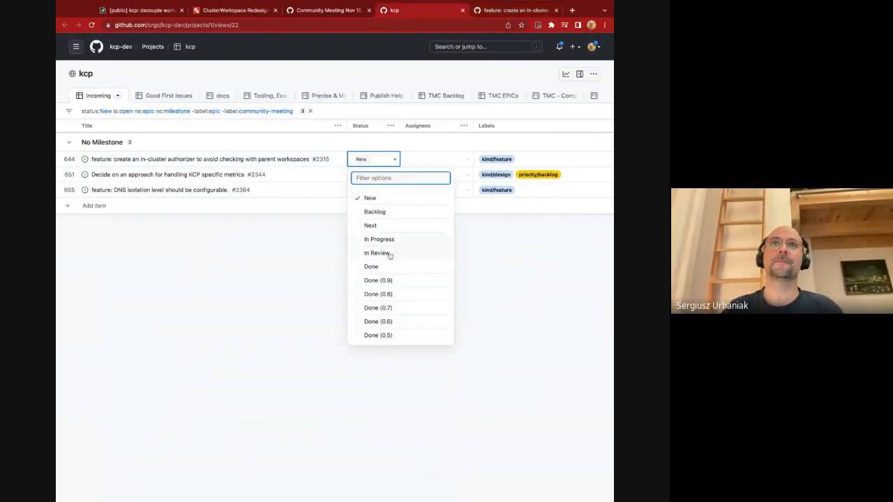
mouse_move(379, 239)
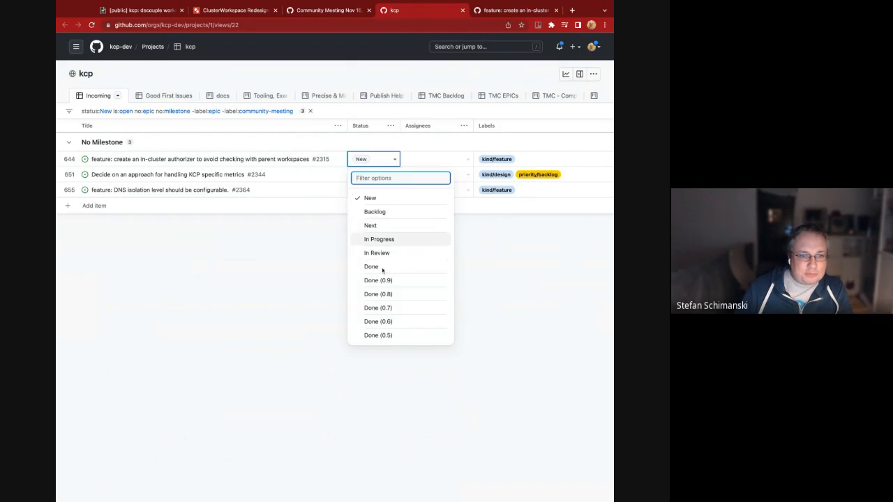
mouse_move(398, 234)
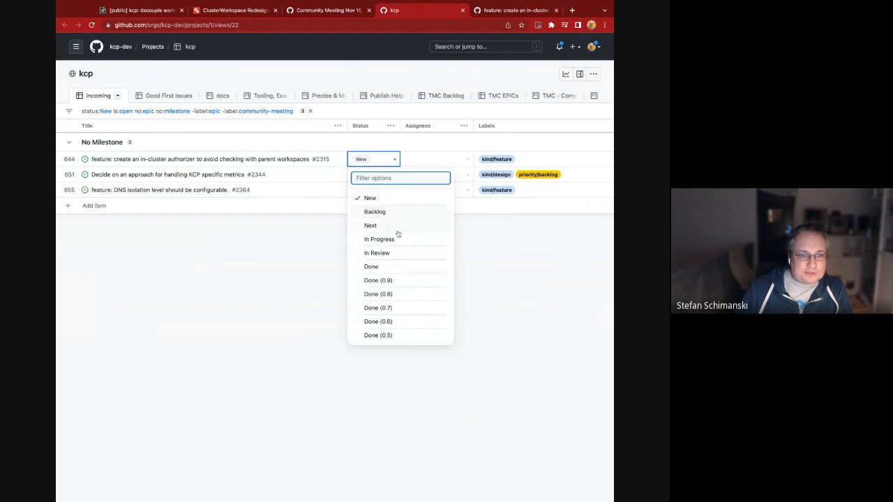
mouse_move(397, 236)
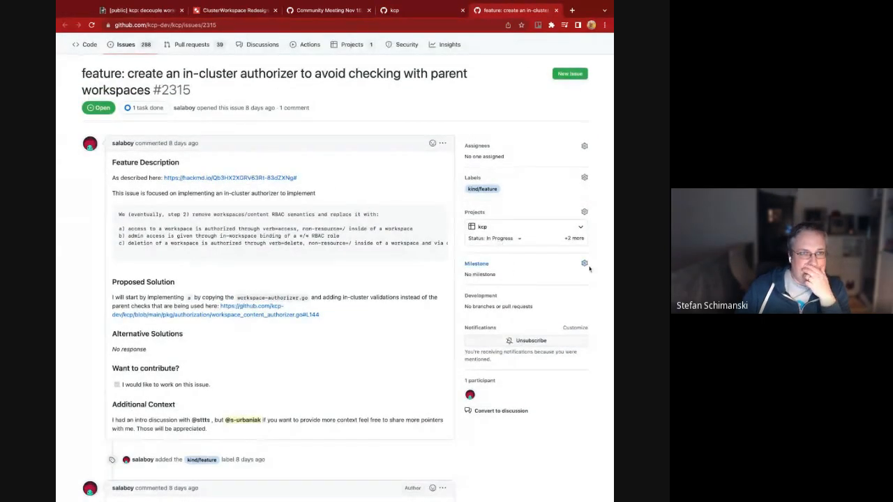
Check #2315's Milestone and Status pickers, then return to the Incoming view.
click(584, 263)
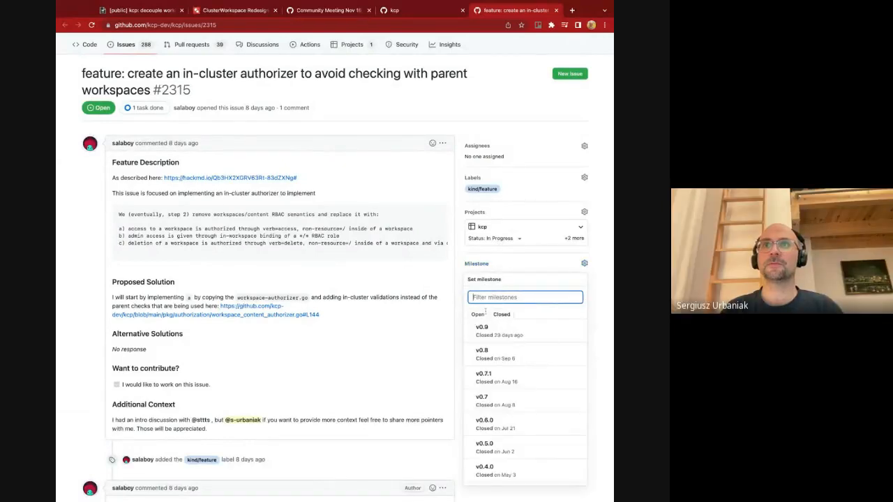
click(501, 238)
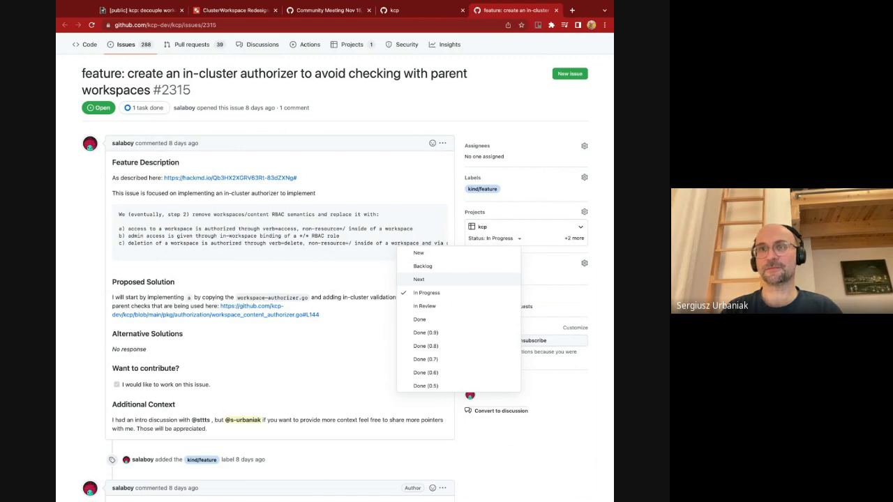
click(419, 279)
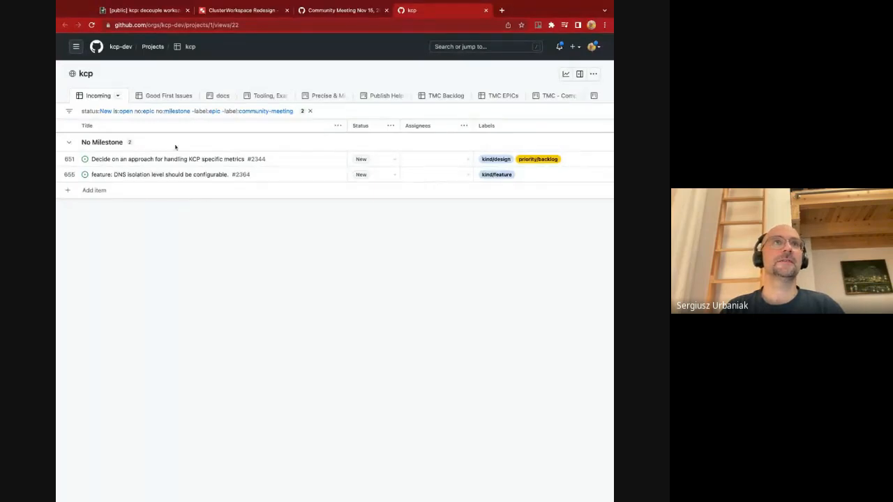
Open KCP metrics issue #2344 and set its kcp project Status to Backlog.
click(168, 159)
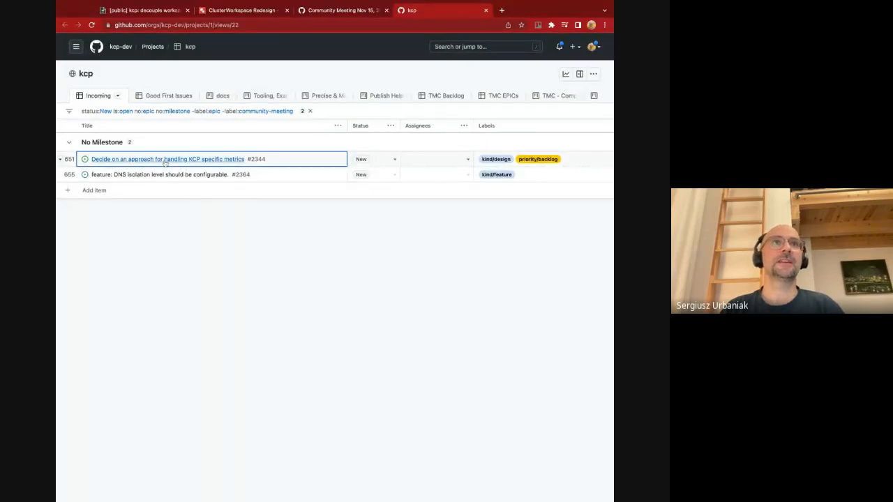
click(164, 159)
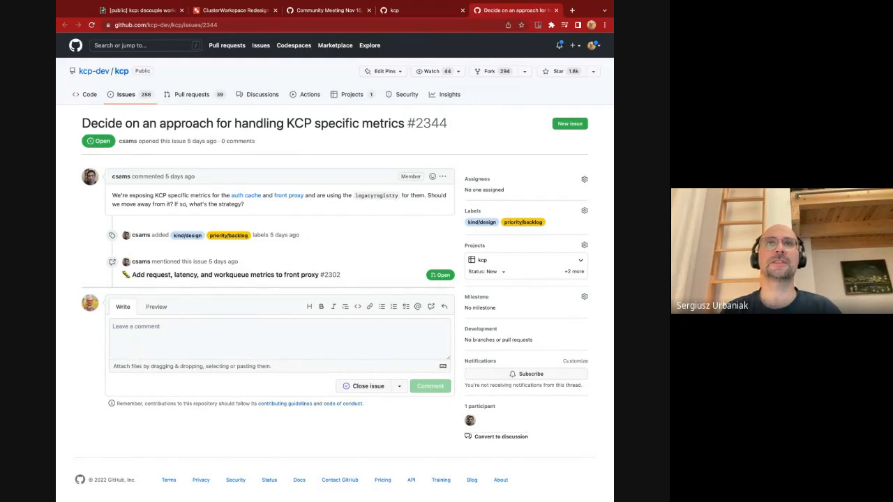
mouse_move(339, 232)
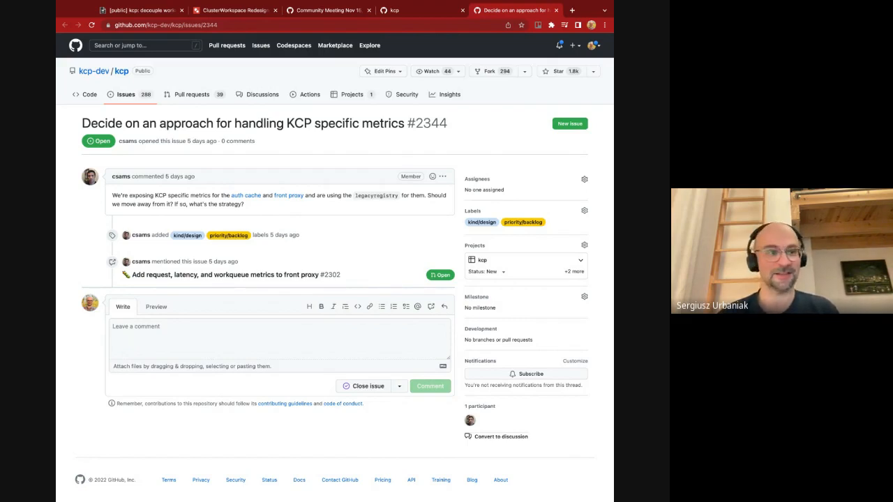
mouse_move(394, 238)
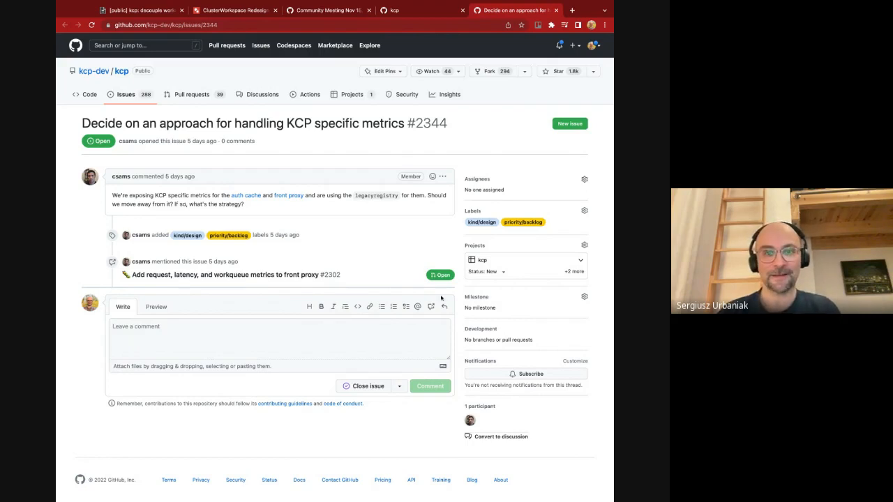
click(495, 271)
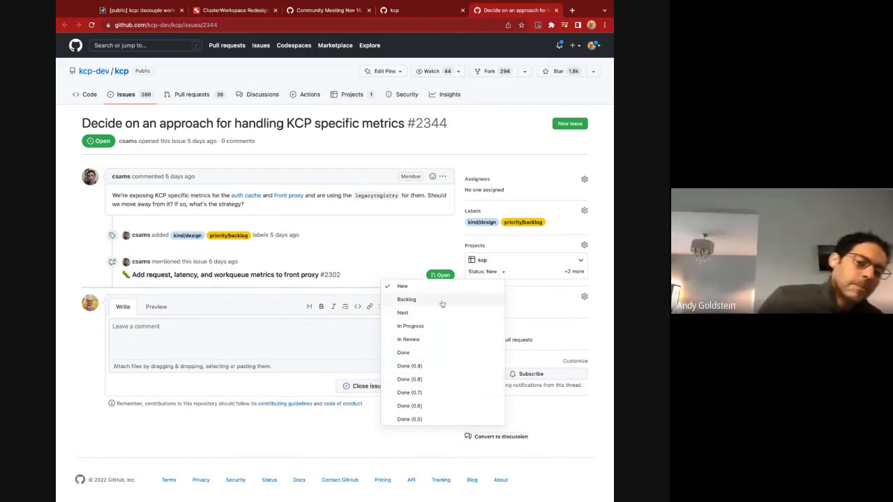
click(408, 299)
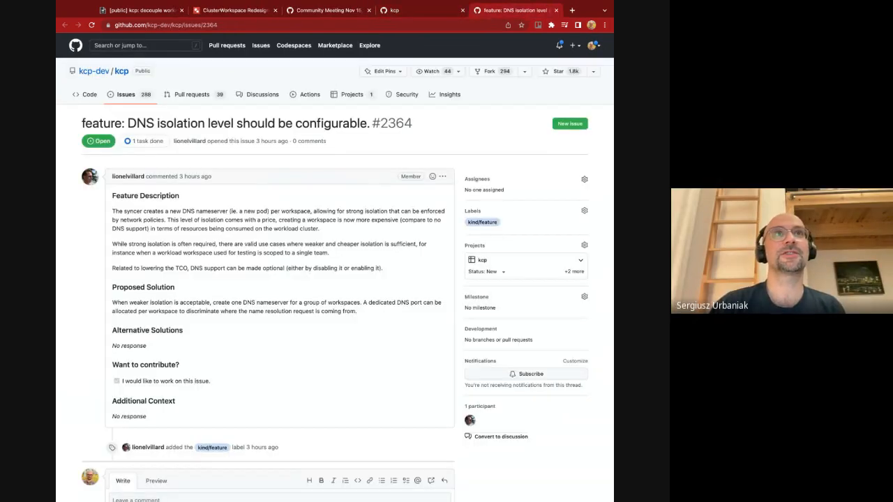
scroll(down, 3)
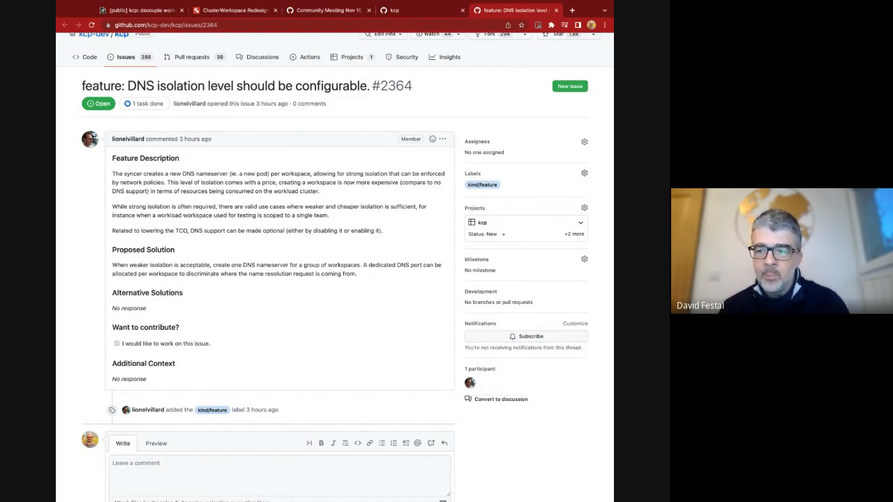
drag(111, 265, 356, 274)
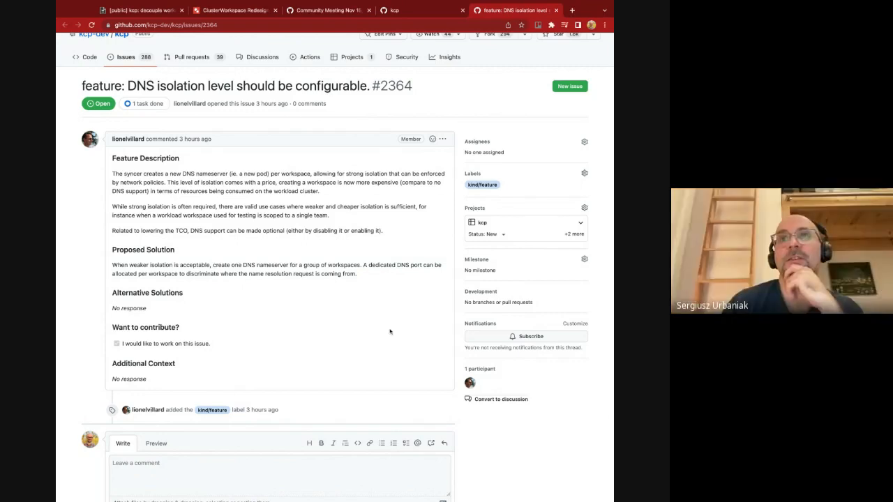
Set DNS isolation feature #2364's project Status to Backlog.
click(491, 234)
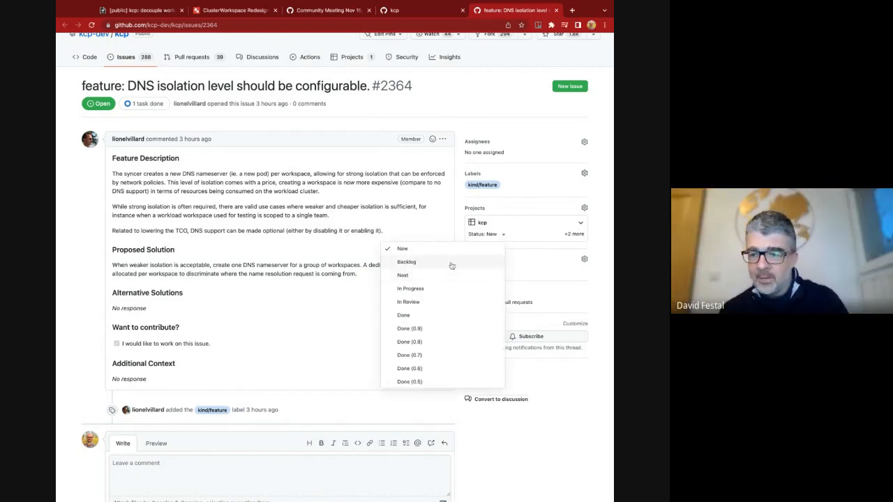
mouse_move(457, 267)
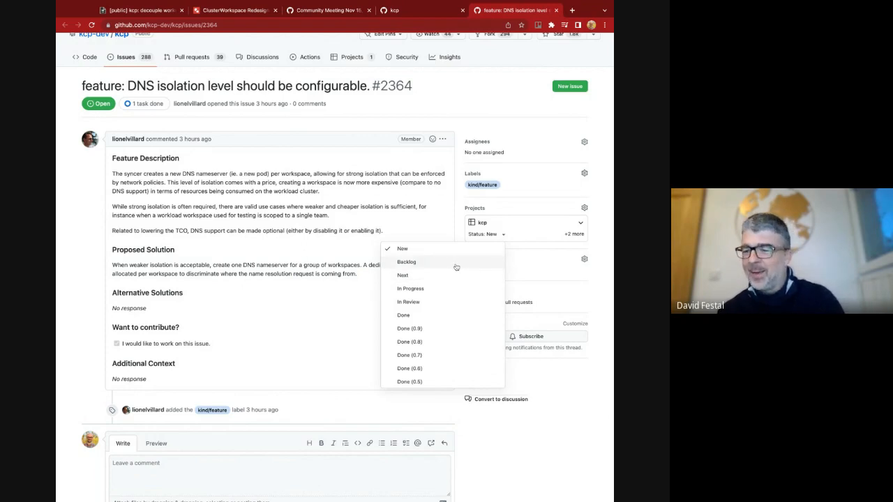
click(406, 261)
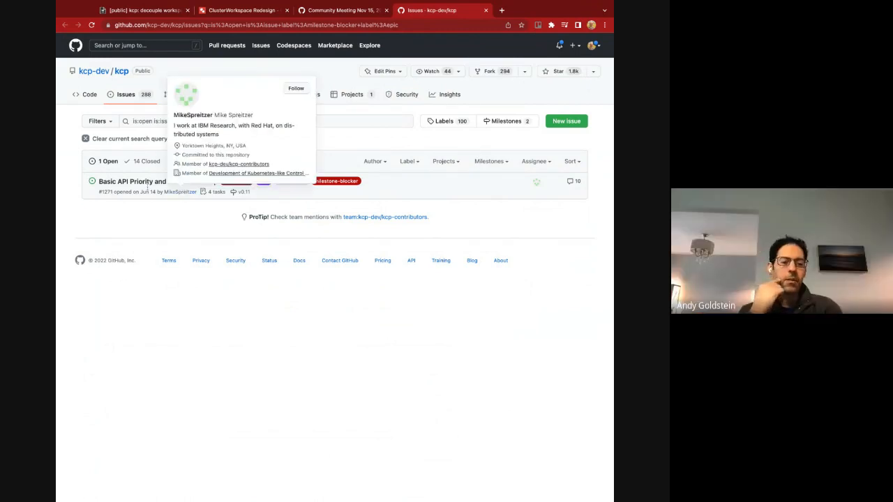
mouse_move(260, 236)
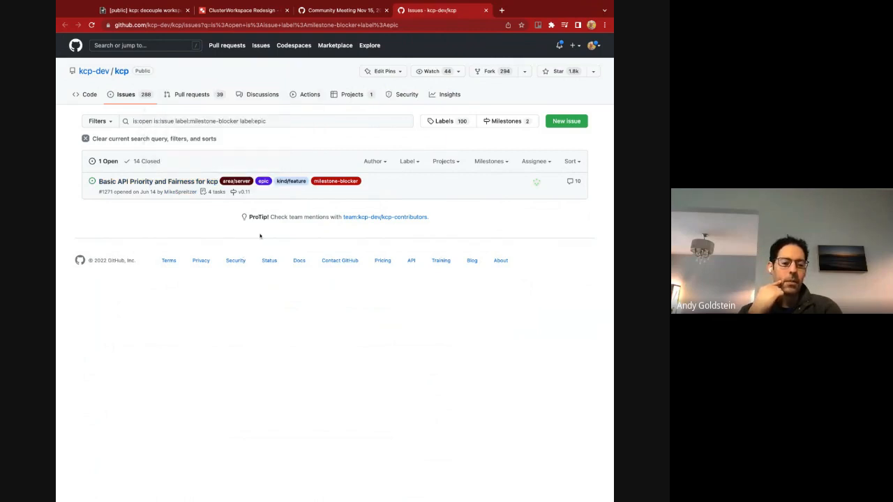
Review the milestone-blocker epic list, then close its tab to return to issue #2362.
click(342, 11)
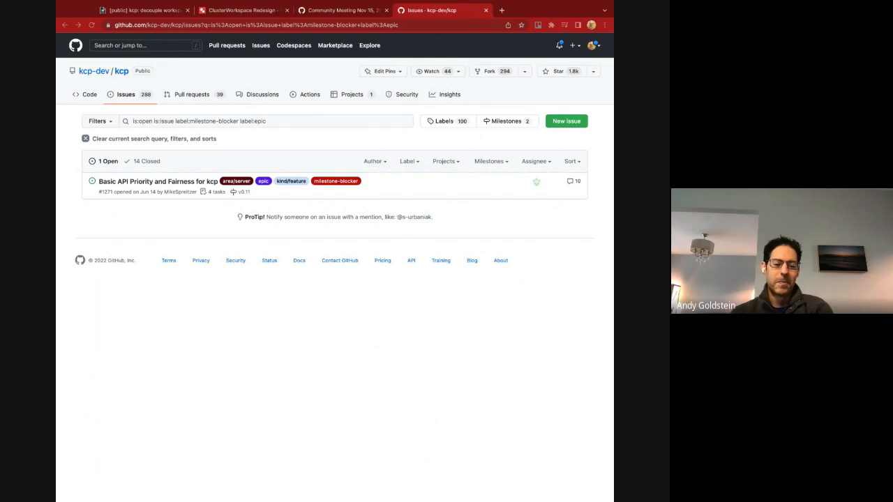
mouse_move(315, 312)
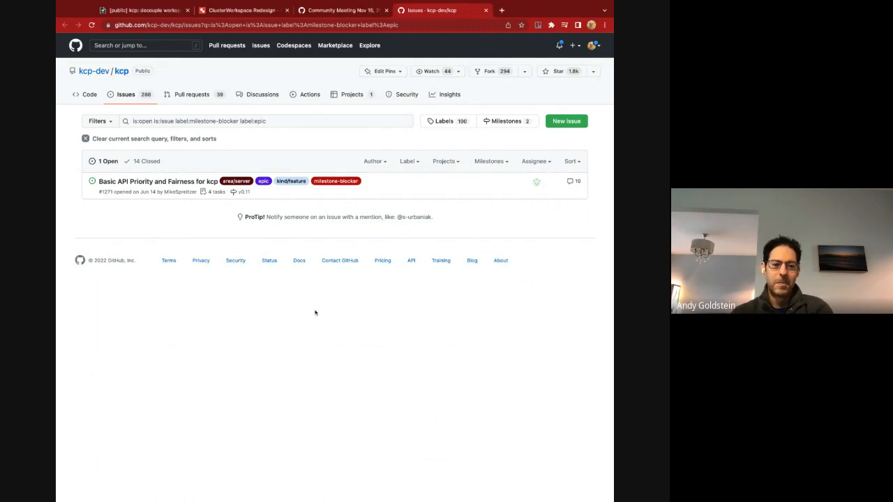
click(341, 13)
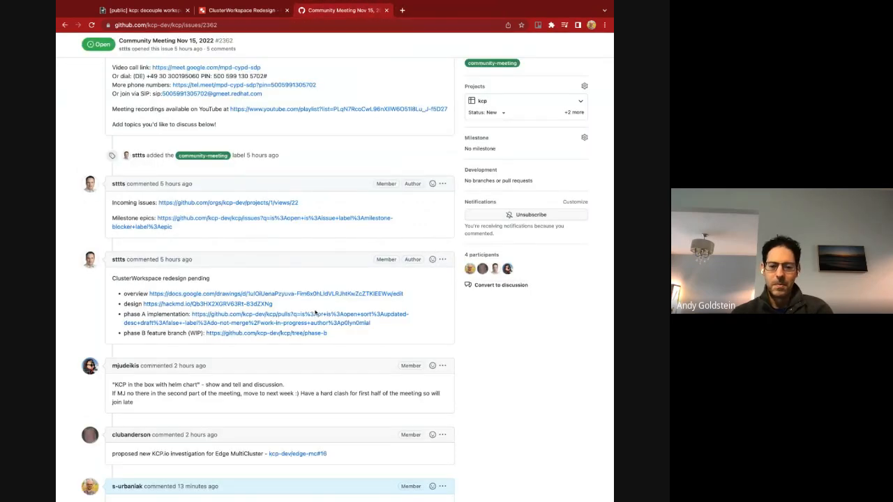